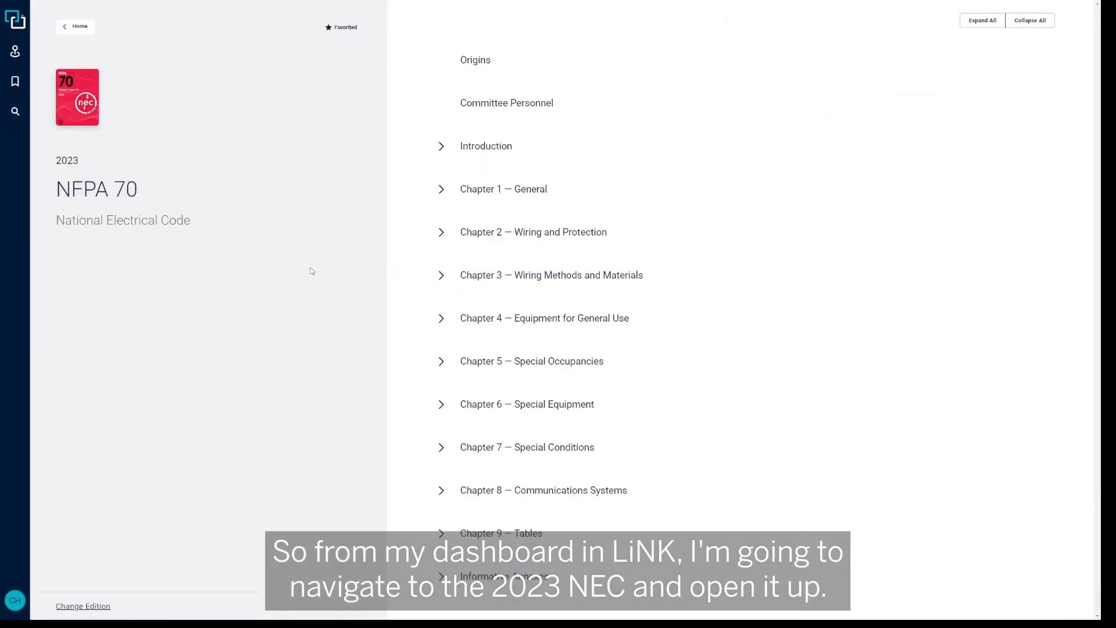
mouse_move(456, 453)
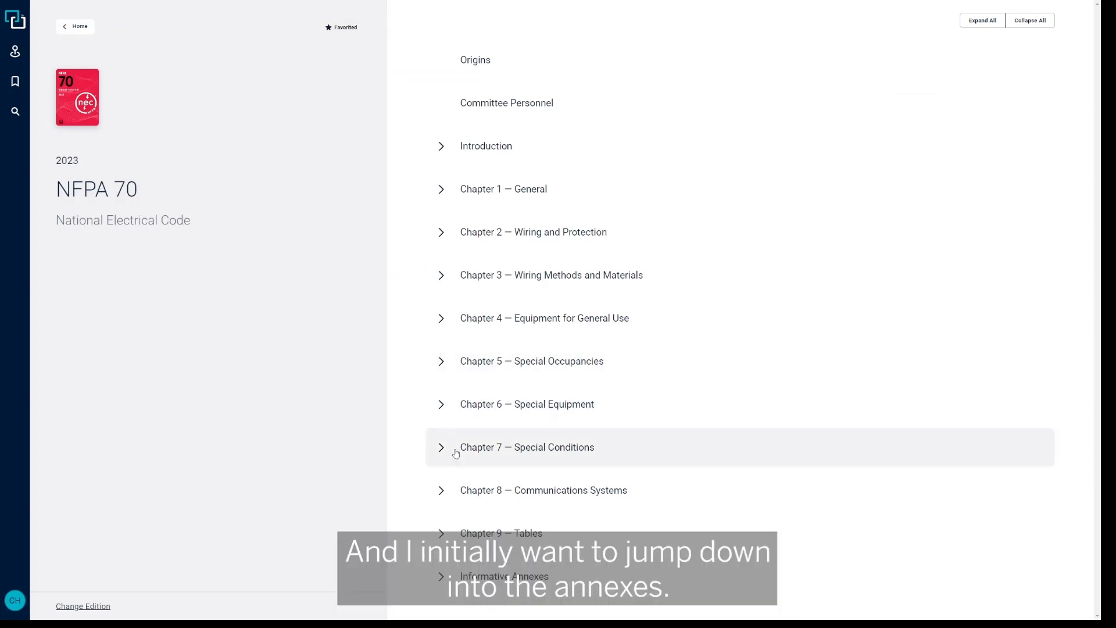
mouse_move(443, 586)
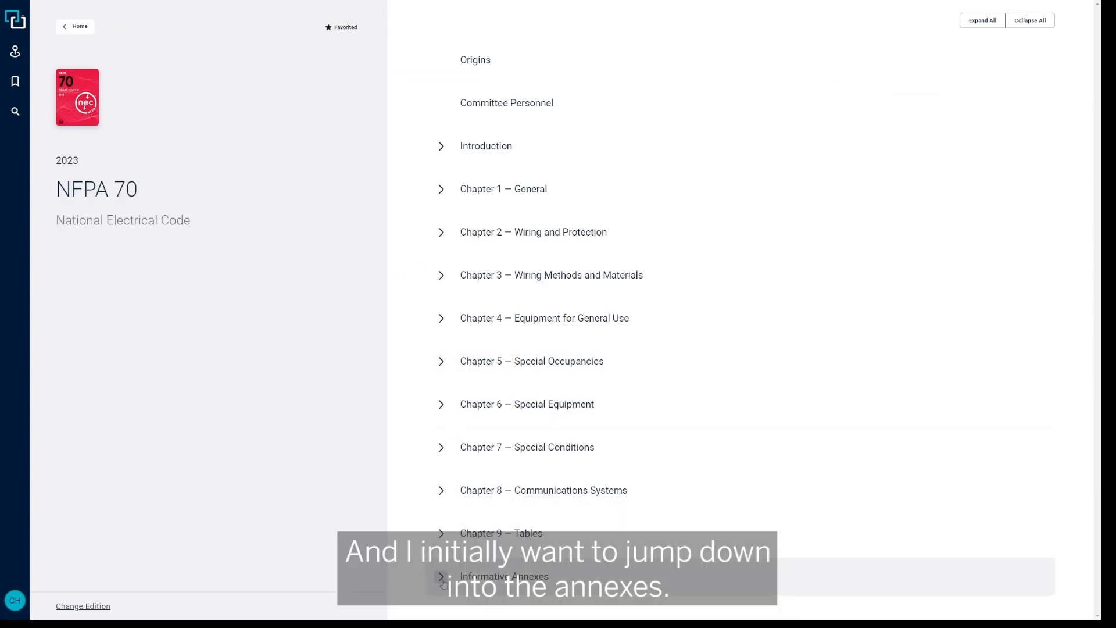
Expand the Informative Annexes section of the 2023 NFPA 70 contents, listing Annexes A–G
left_click(442, 576)
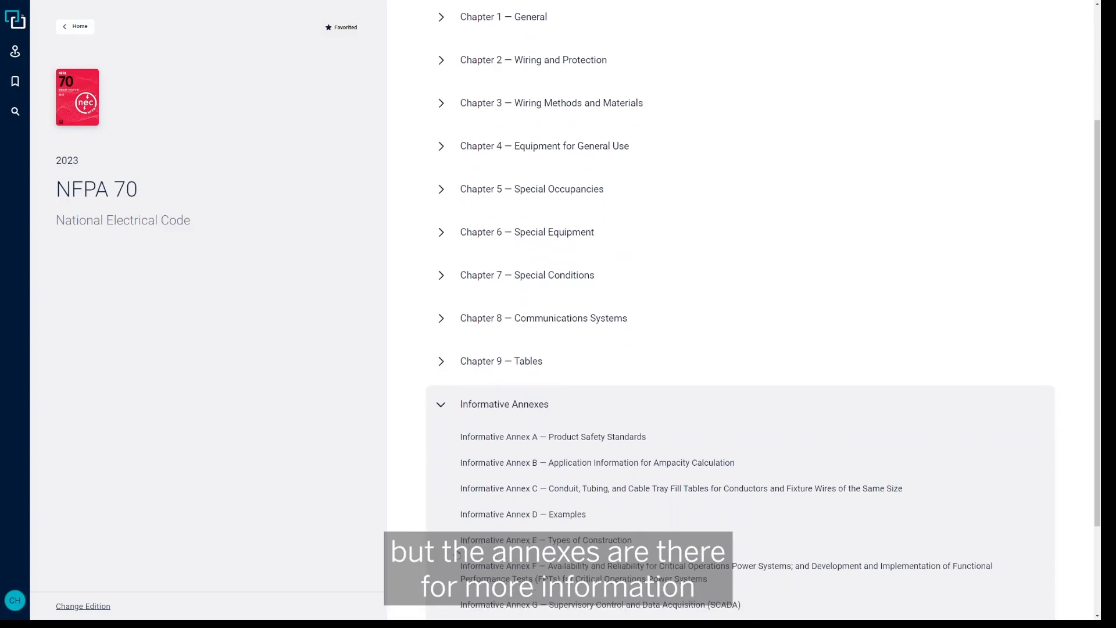
Scroll the annex list toward Informative Annex C on conduit, tubing and cable tray fill tables
scroll("down", 3)
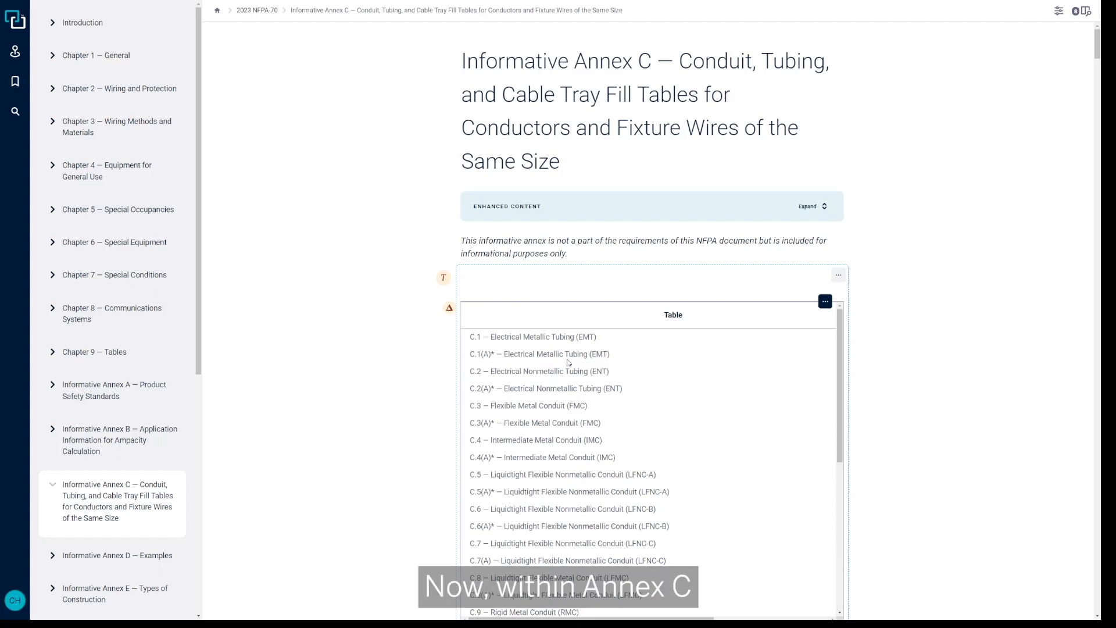
Point out the Table C.1 and C.1(A) entries in the Annex C list and bring Table C.1 into view
scroll("down", 3)
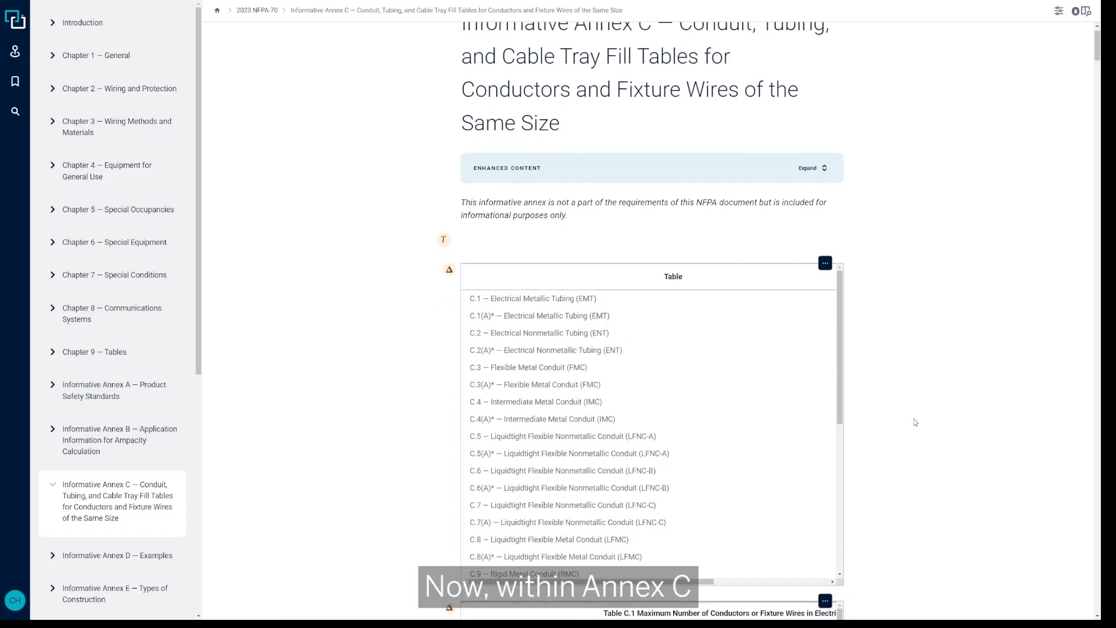
scroll("down", 3)
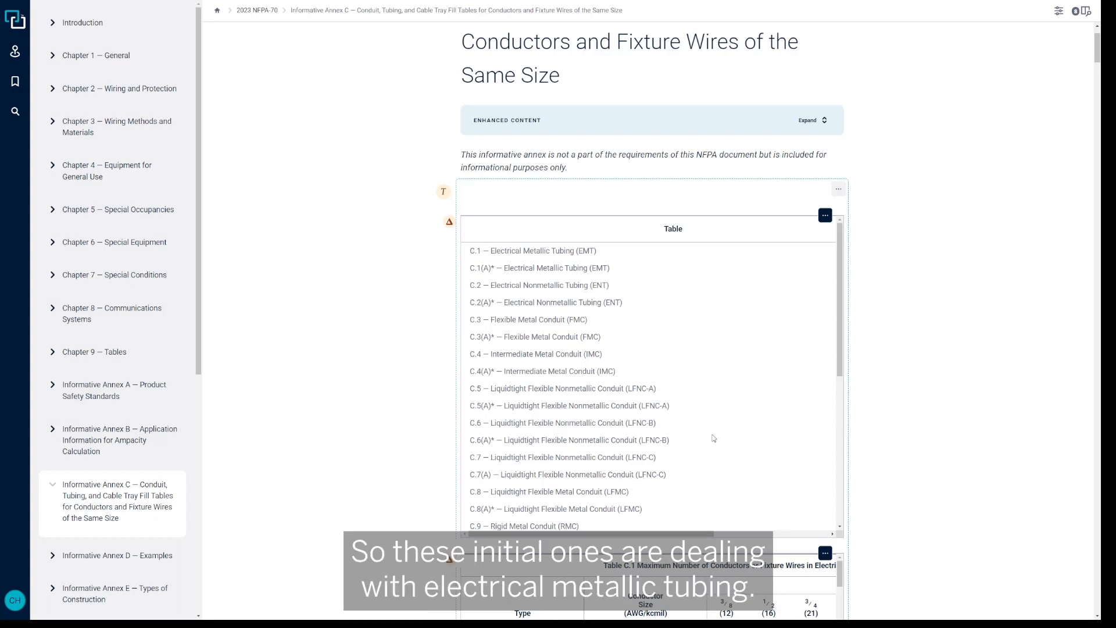
mouse_move(555, 262)
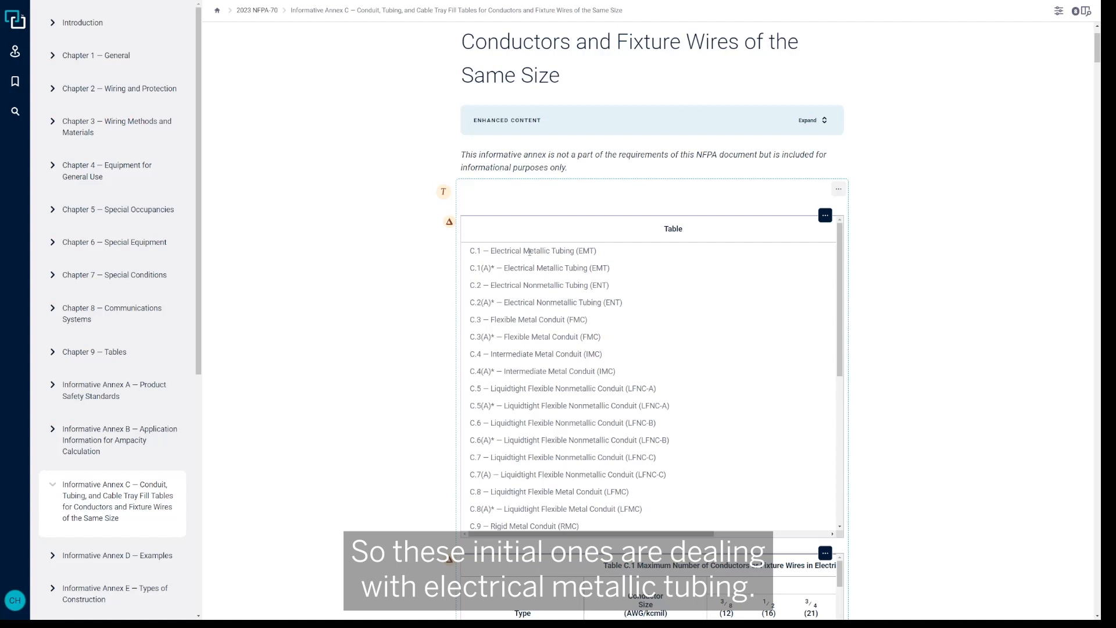
double_click(494, 251)
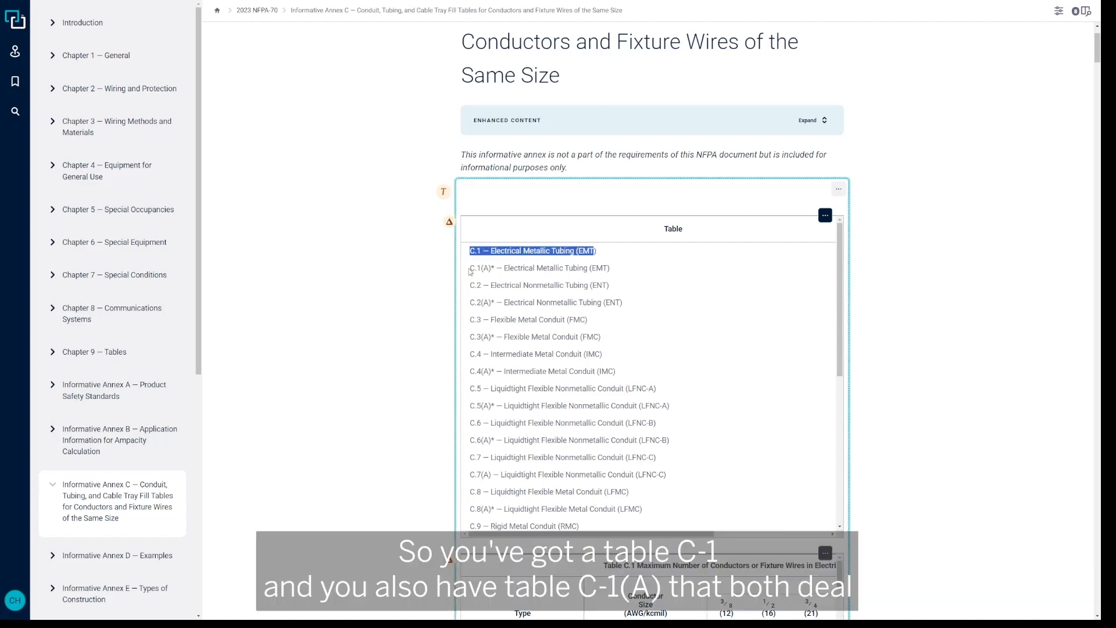
left_click(538, 268)
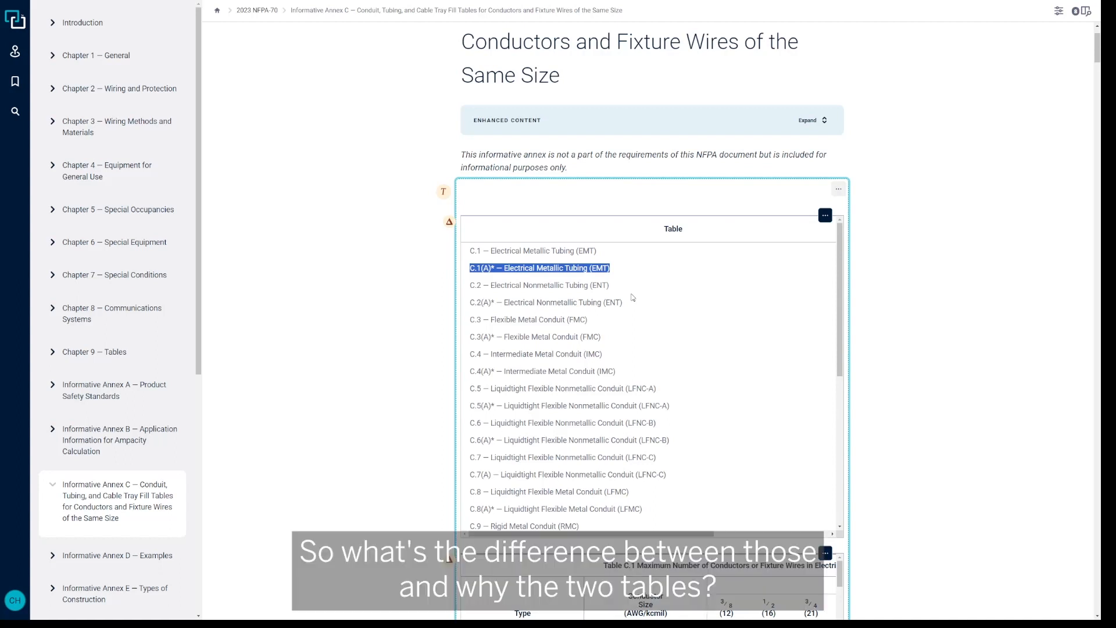
mouse_move(635, 300)
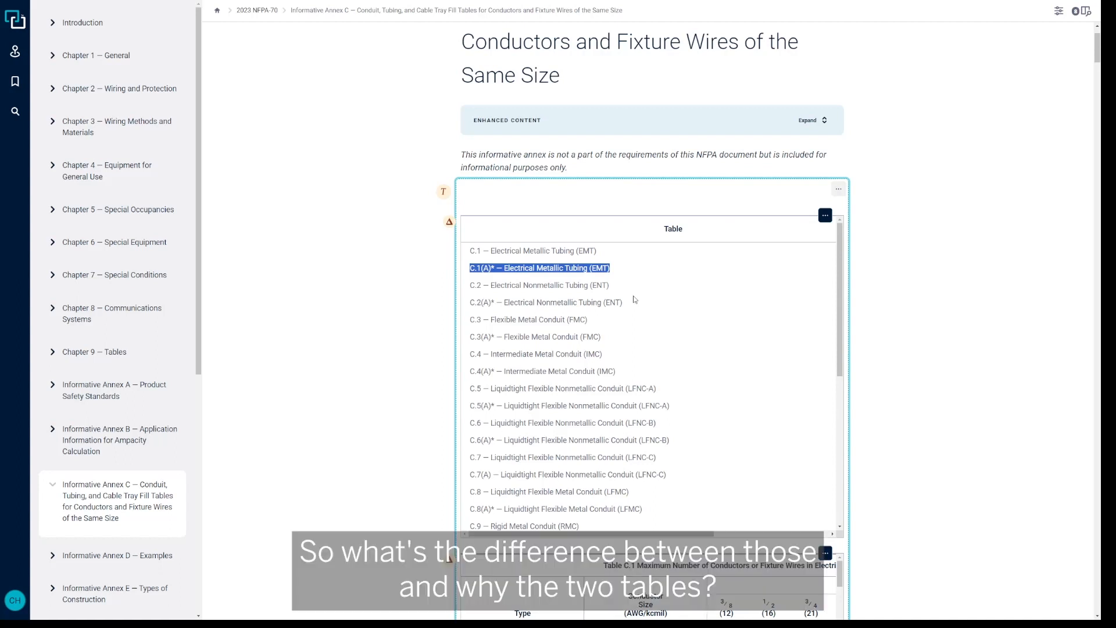
scroll("down", 3)
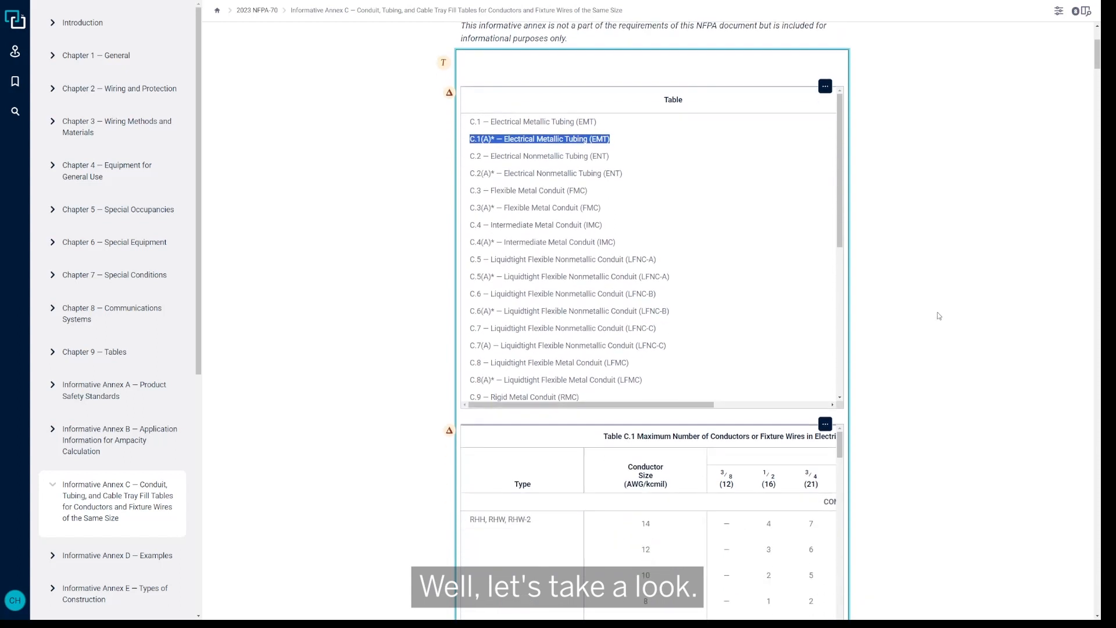
scroll("down", 3)
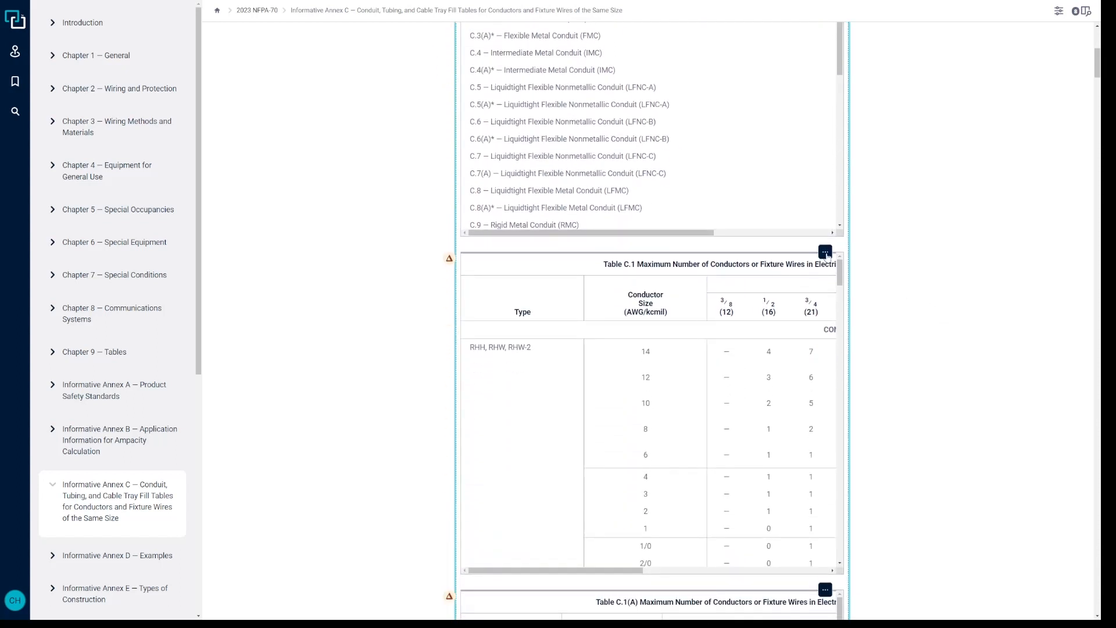
Show Table C.1 for EMT in expanded full view and highlight the Conductors and Trade Size headings
left_click(825, 251)
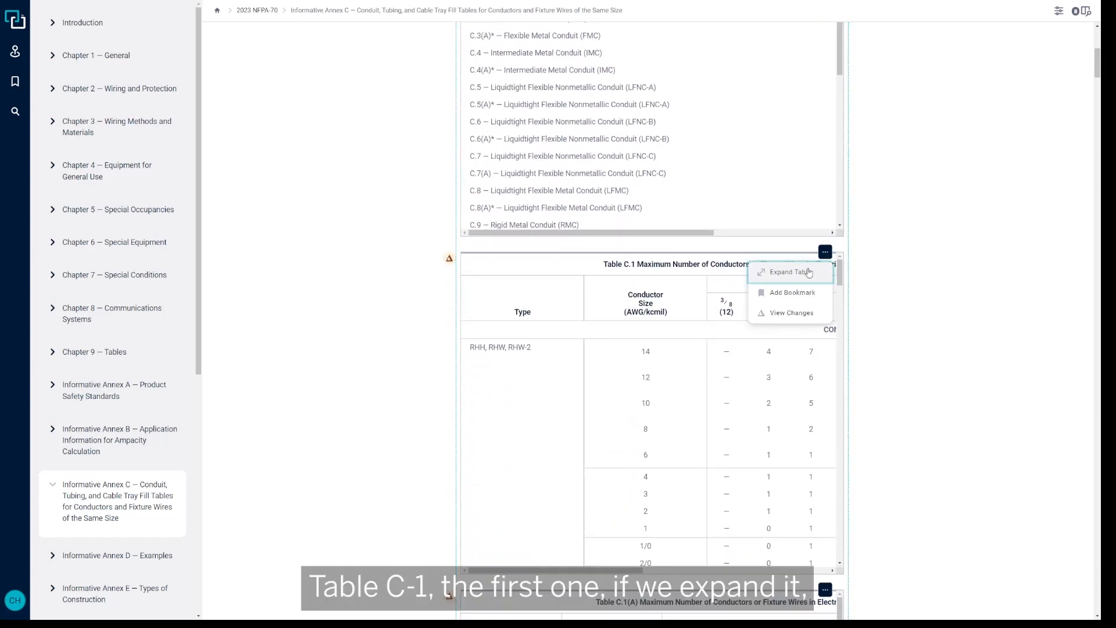
left_click(790, 272)
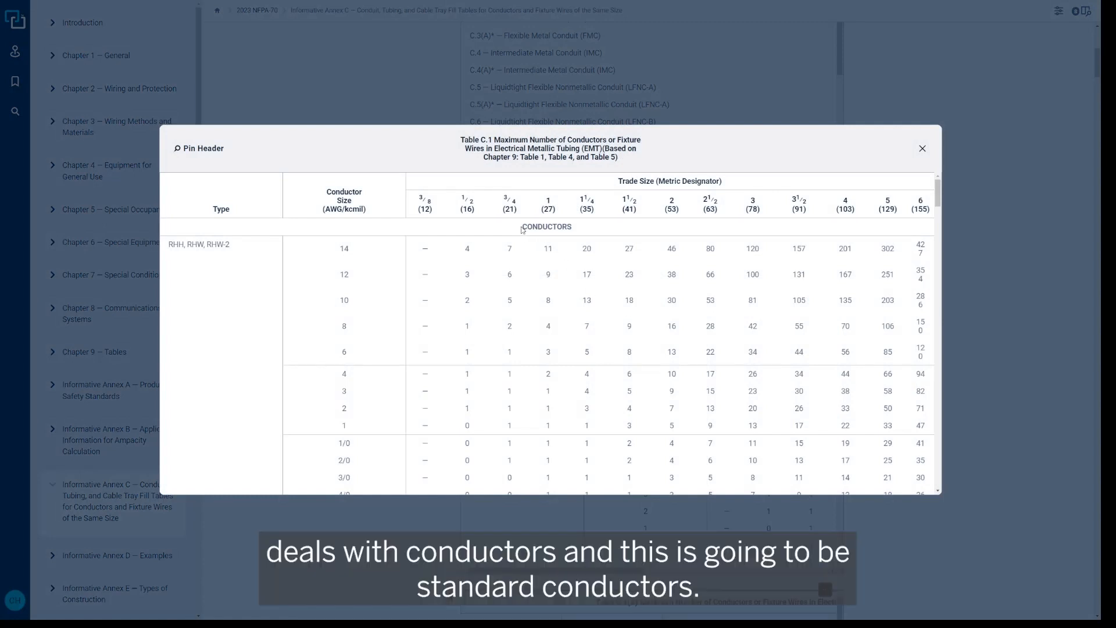
double_click(546, 227)
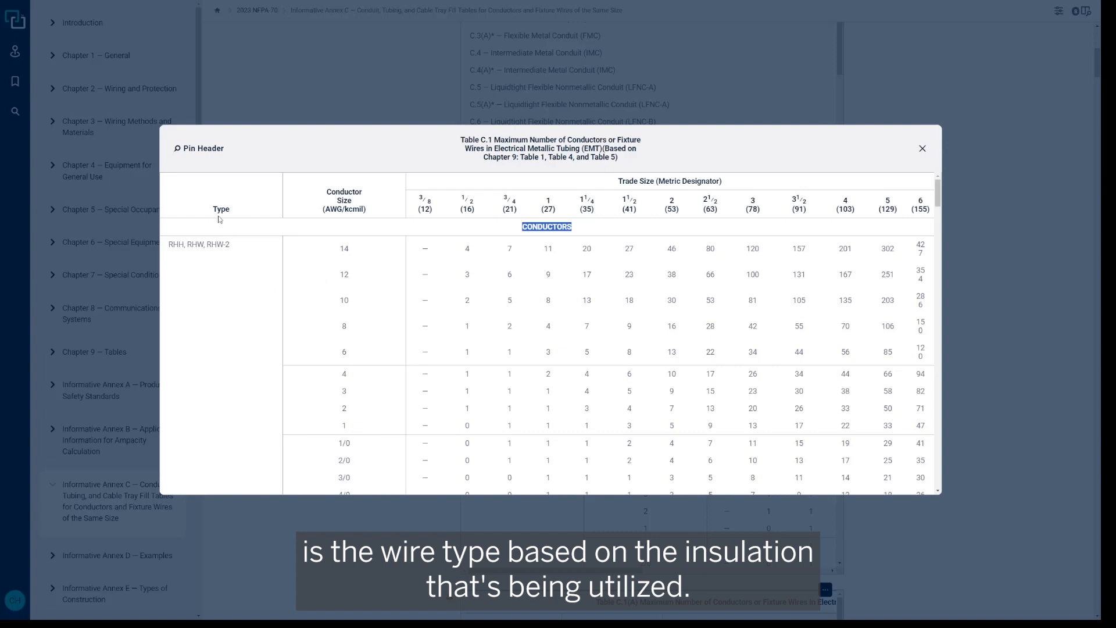
mouse_move(196, 234)
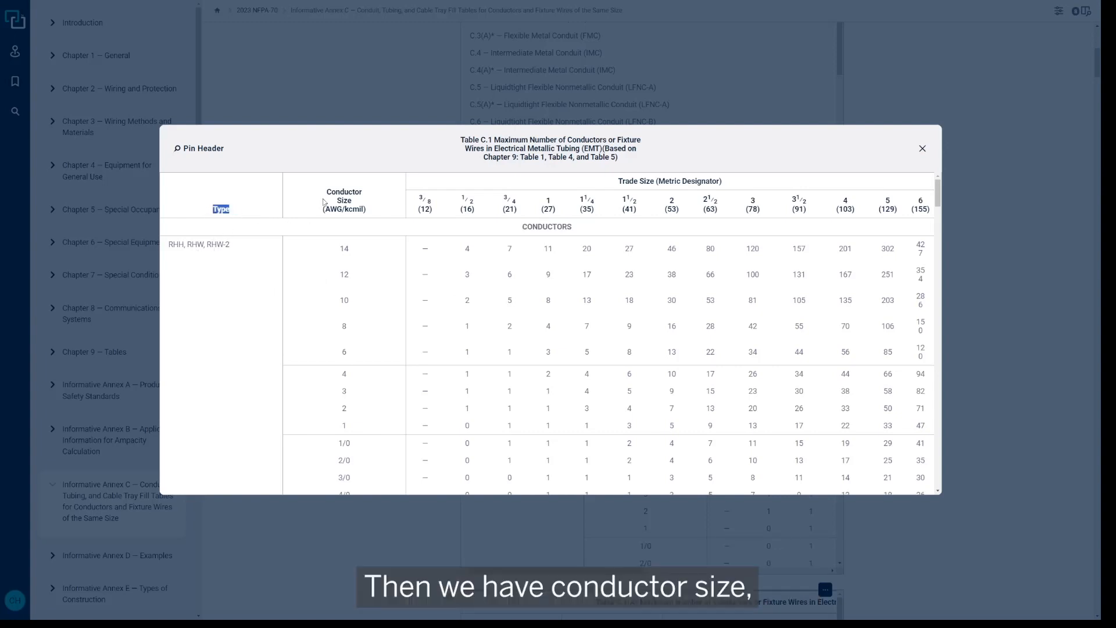
double_click(344, 200)
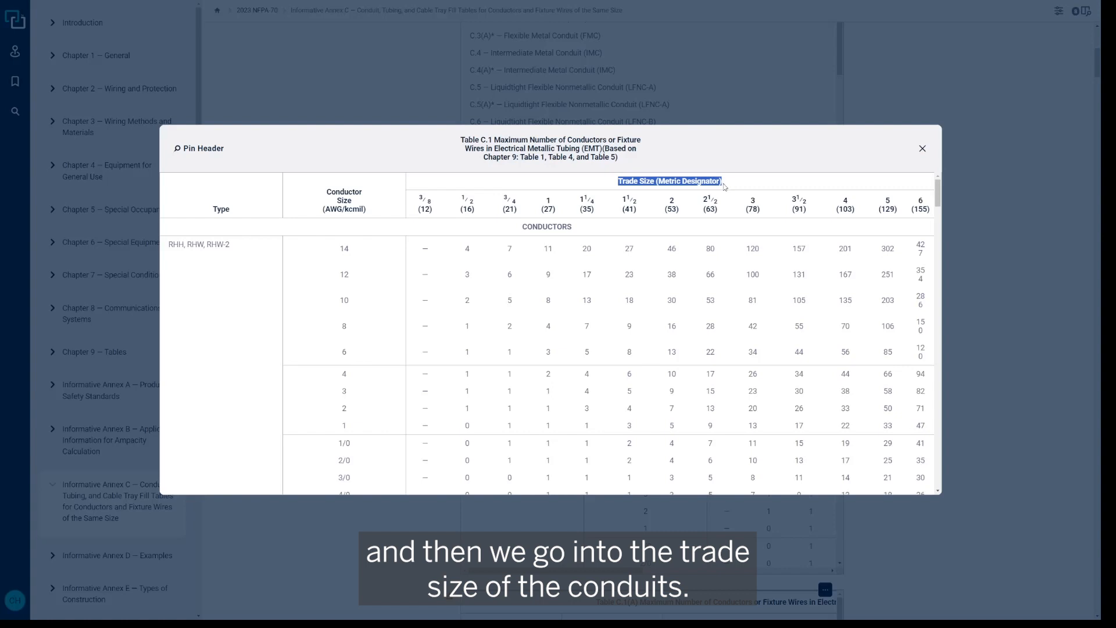
mouse_move(842, 236)
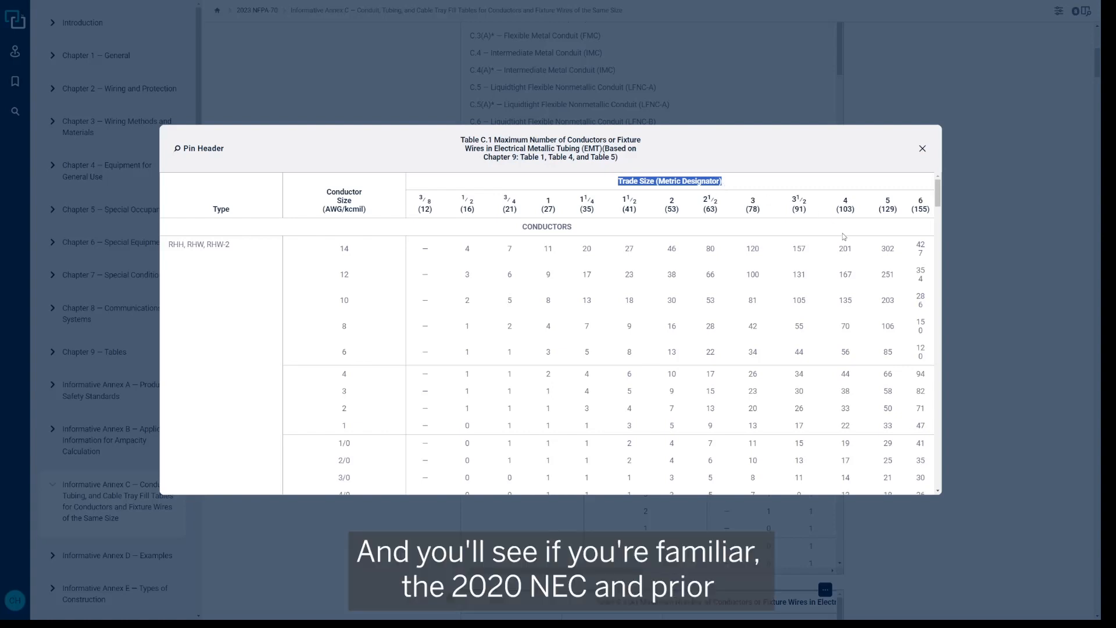
mouse_move(876, 254)
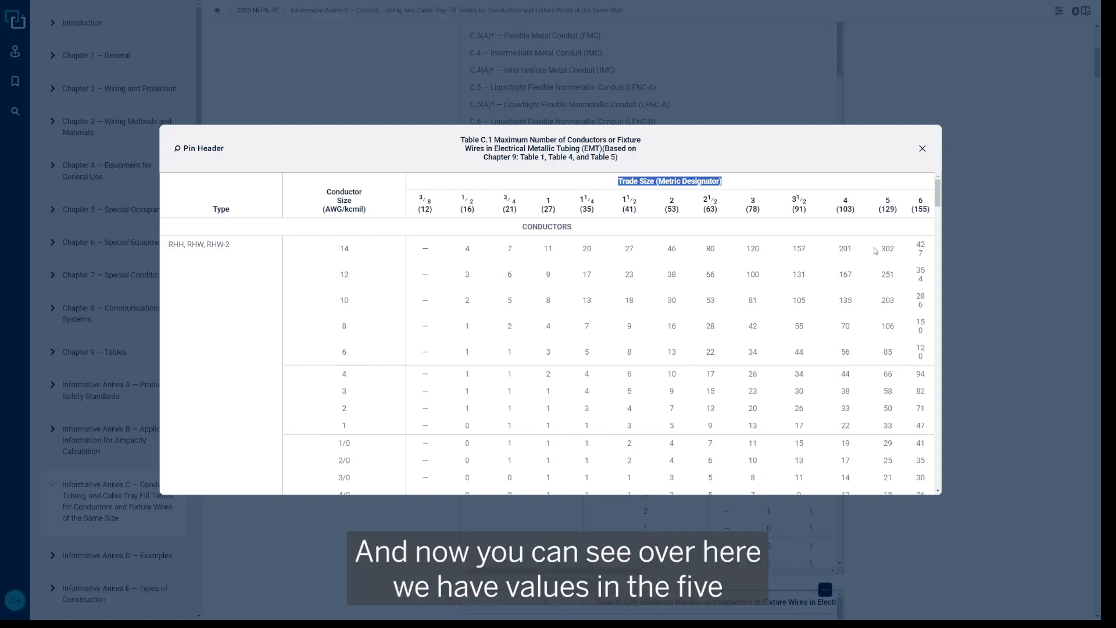
mouse_move(881, 248)
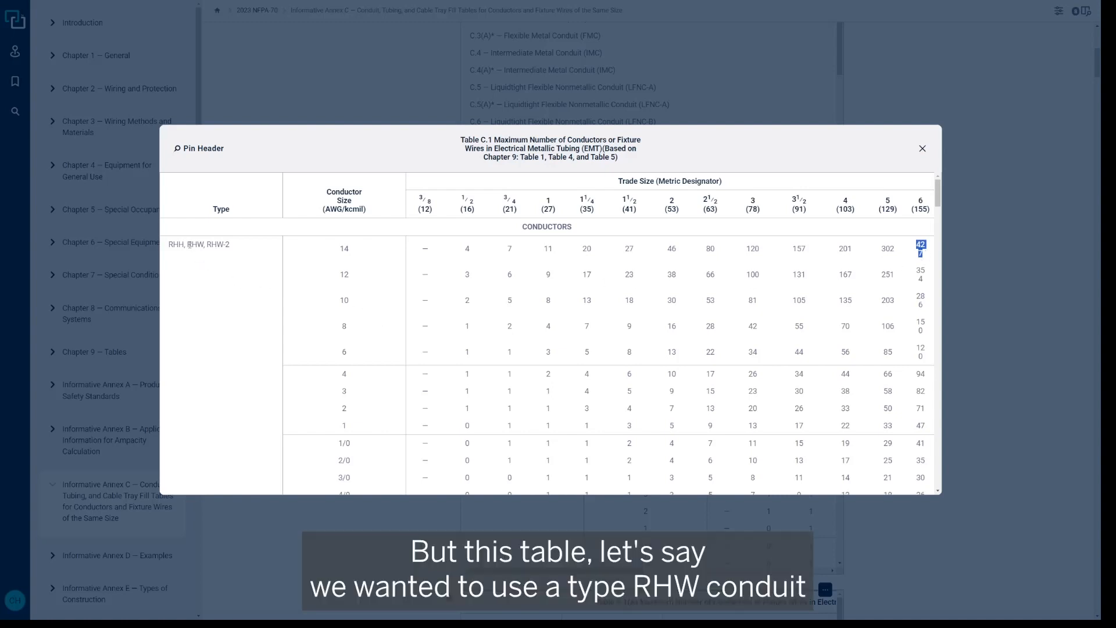
double_click(195, 245)
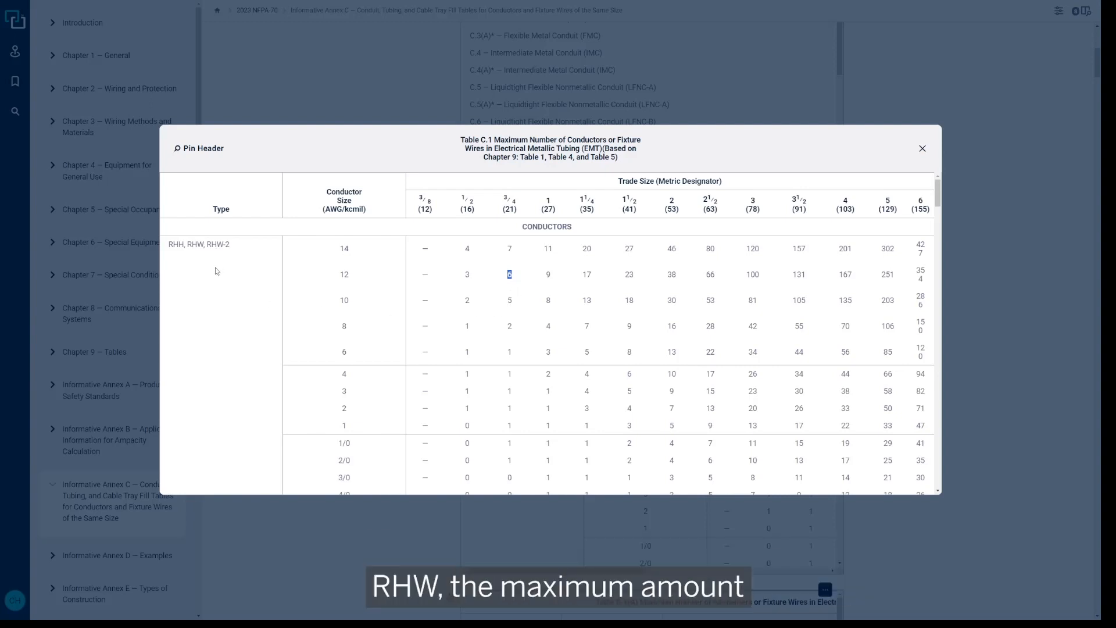
mouse_move(388, 314)
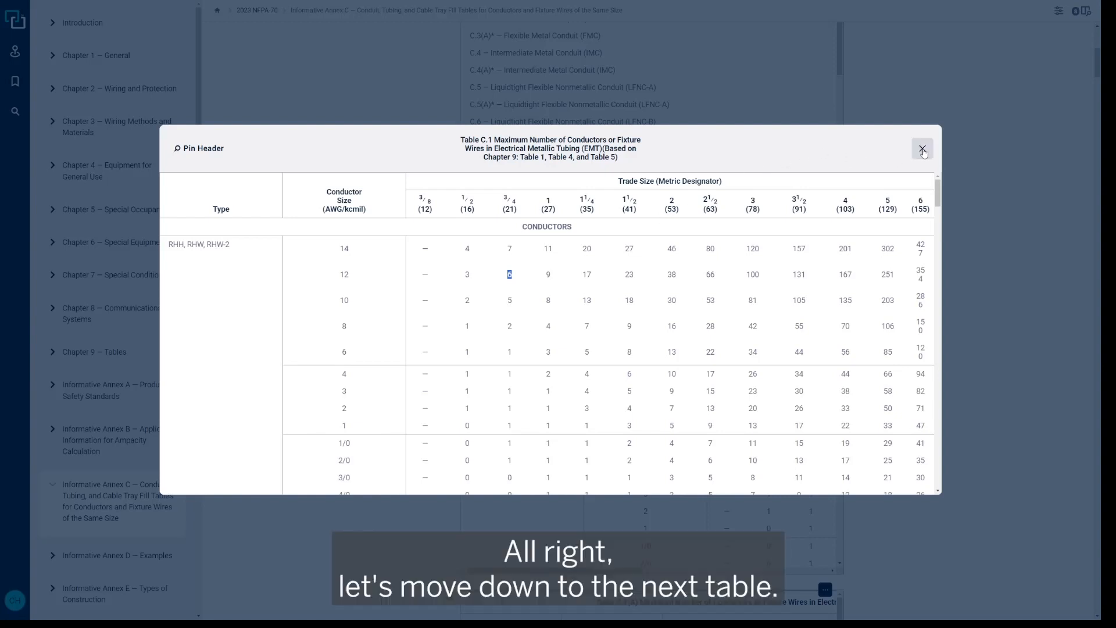
Close the expanded Table C.1 and enlarge Table C.1(A) for compact conductors in EMT into its own window
left_click(924, 148)
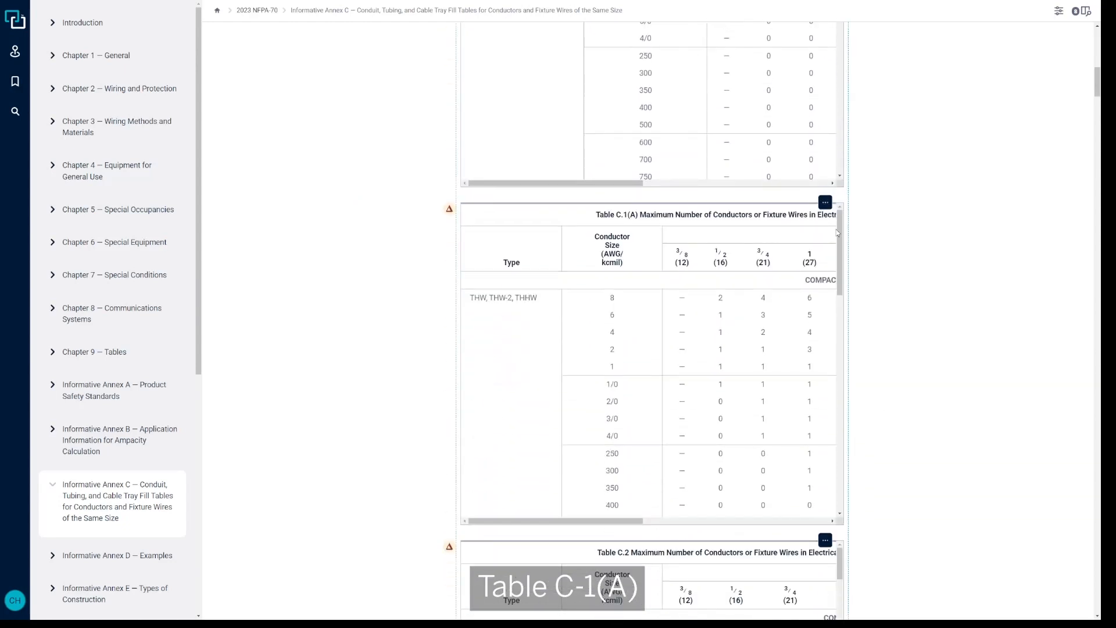
left_click(825, 202)
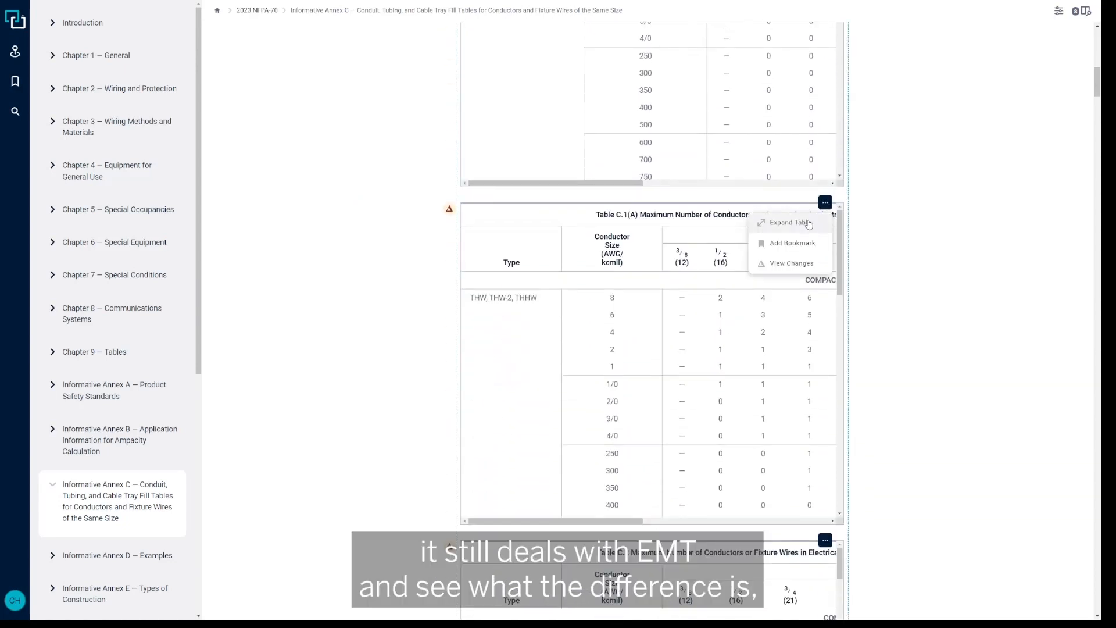
left_click(786, 222)
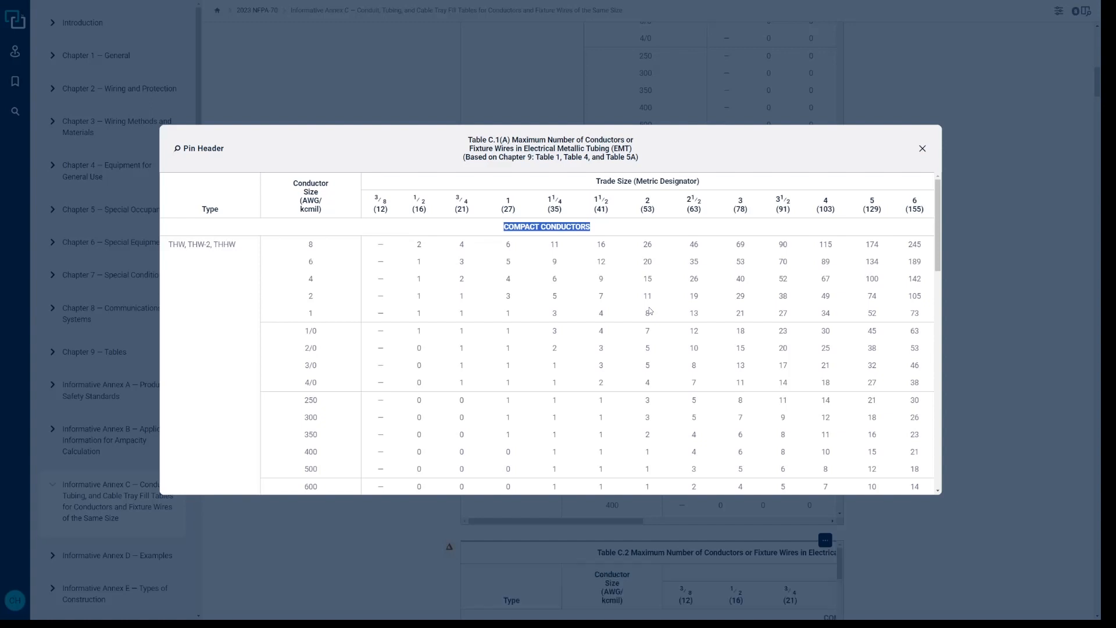
Scroll to the bottom of the enlarged Table C.1(A) to the compact stranding definition
scroll("down", 3)
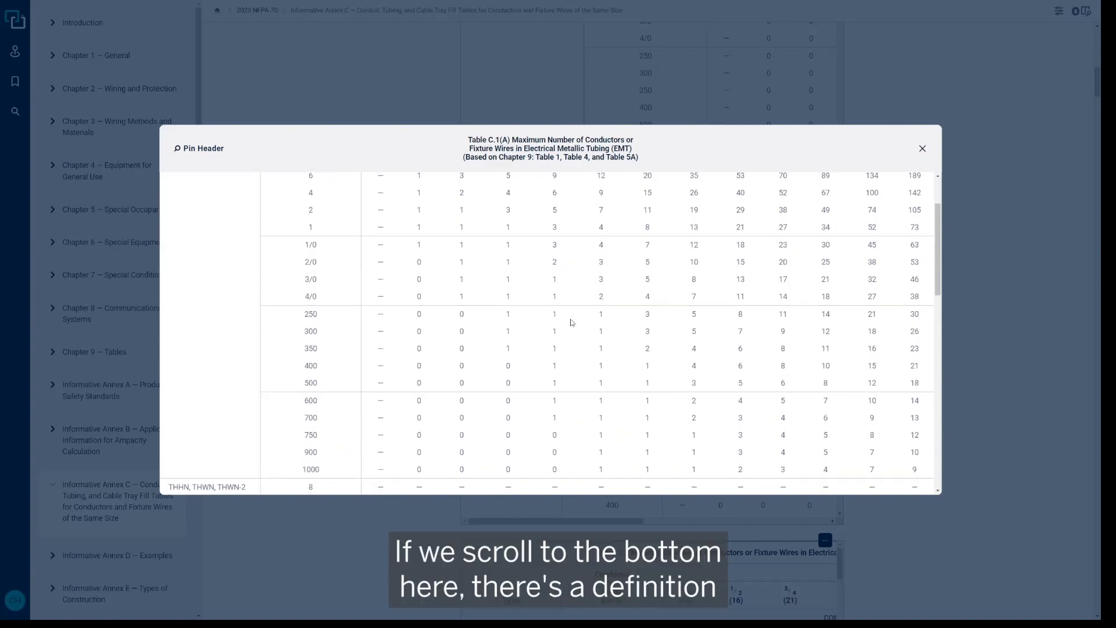
scroll("down", 3)
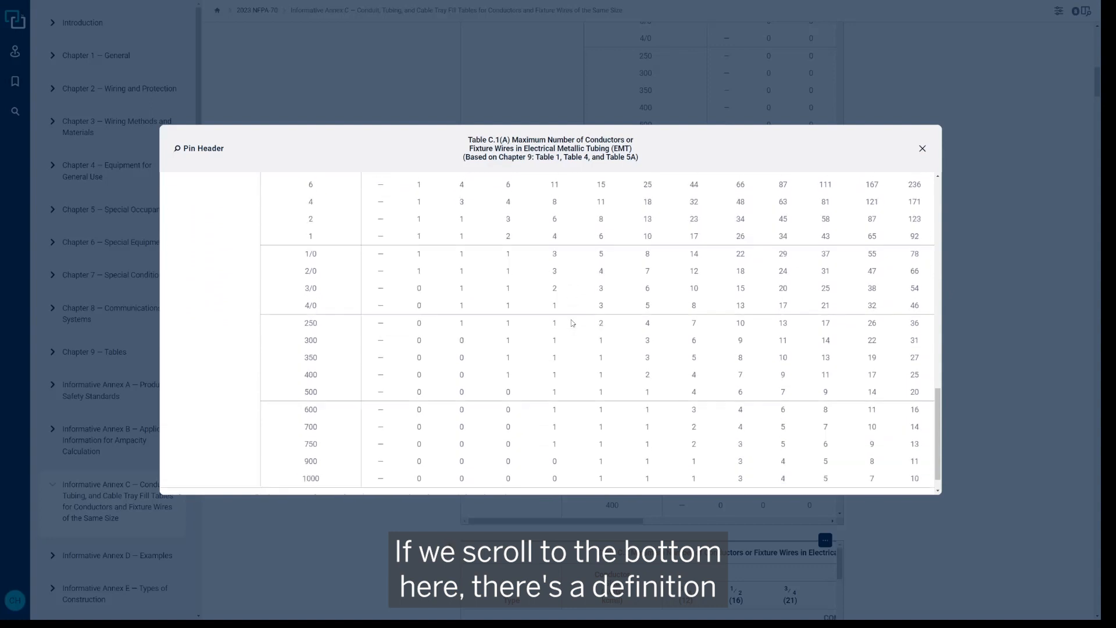
scroll("down", 3)
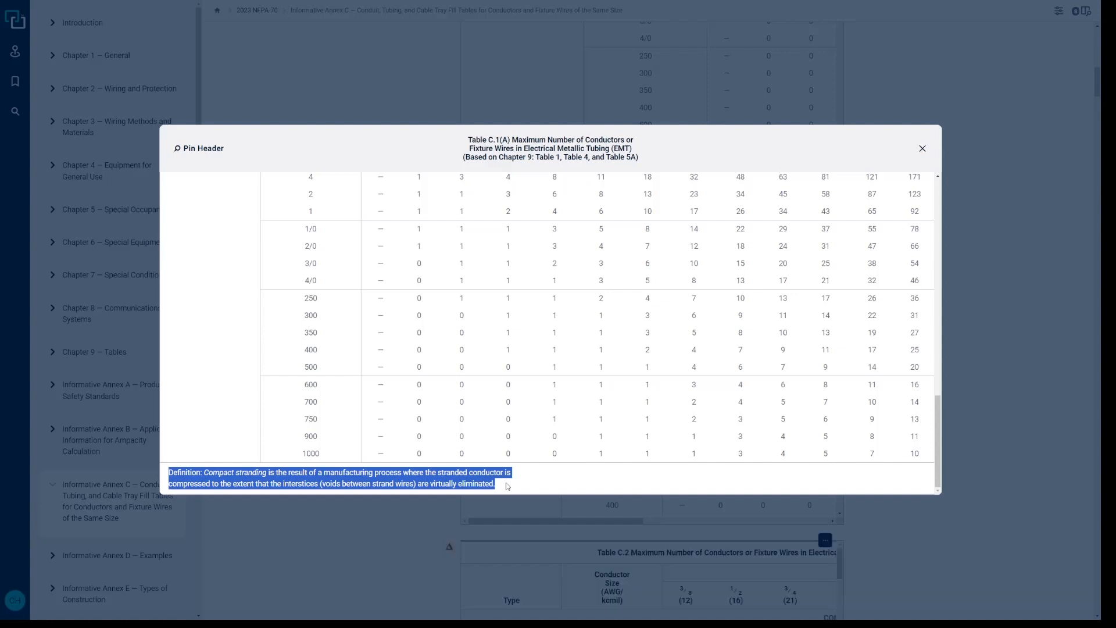
mouse_move(962, 234)
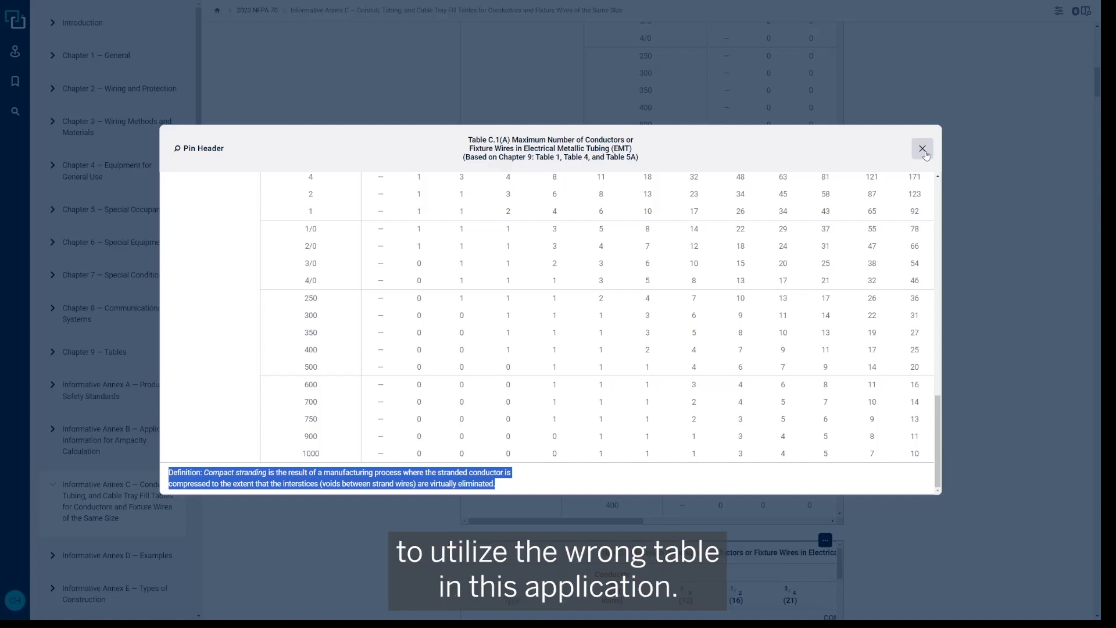
Close the enlarged Table C.1(A) and return to the Annex C list of tables
left_click(922, 149)
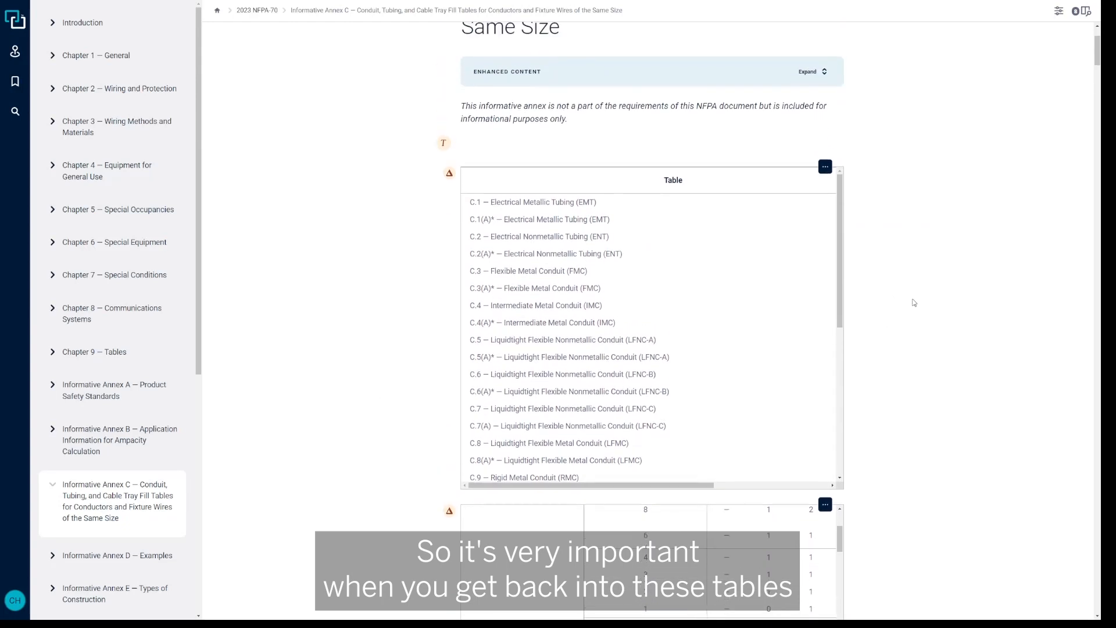
scroll("down", 3)
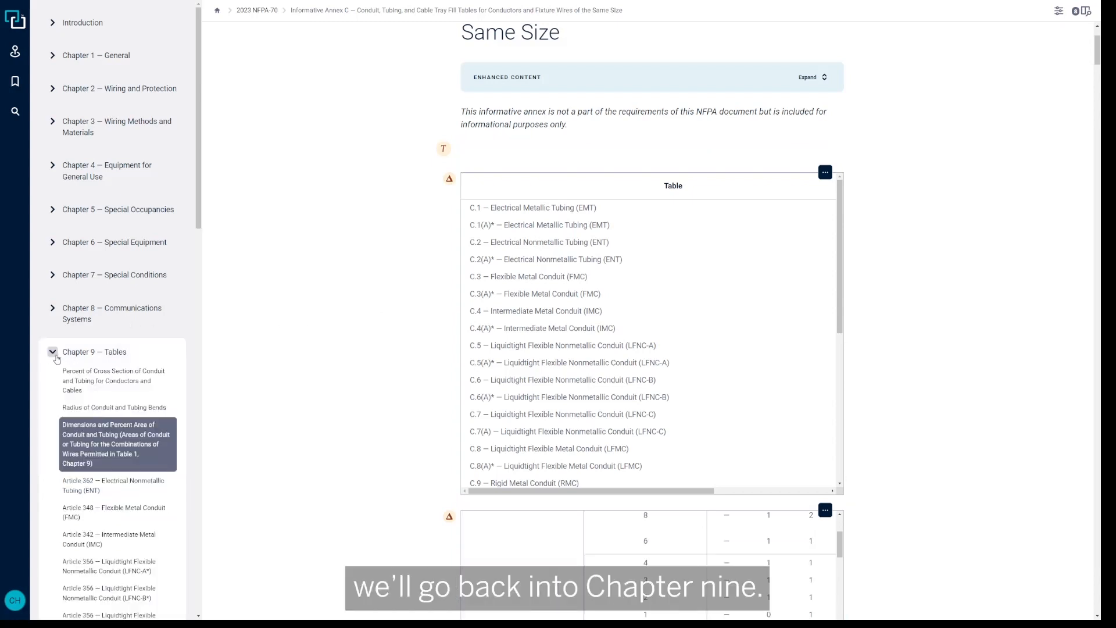
Open Chapter 9's Table 1, Percent of Cross Section of Conduit and Tubing for Conductors and Cables
left_click(94, 351)
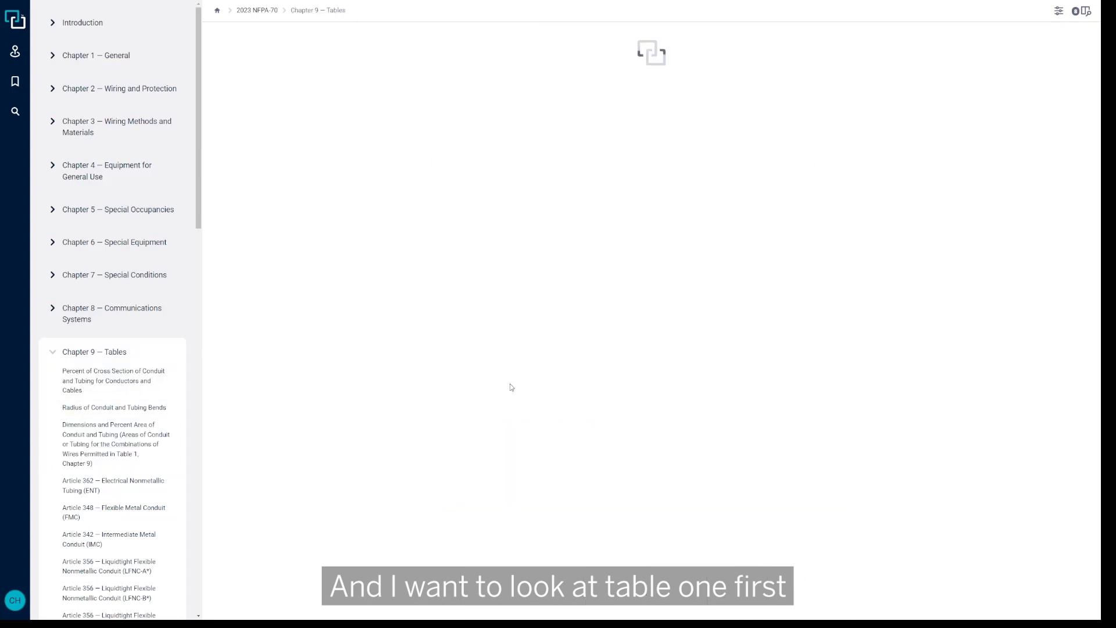
left_click(114, 381)
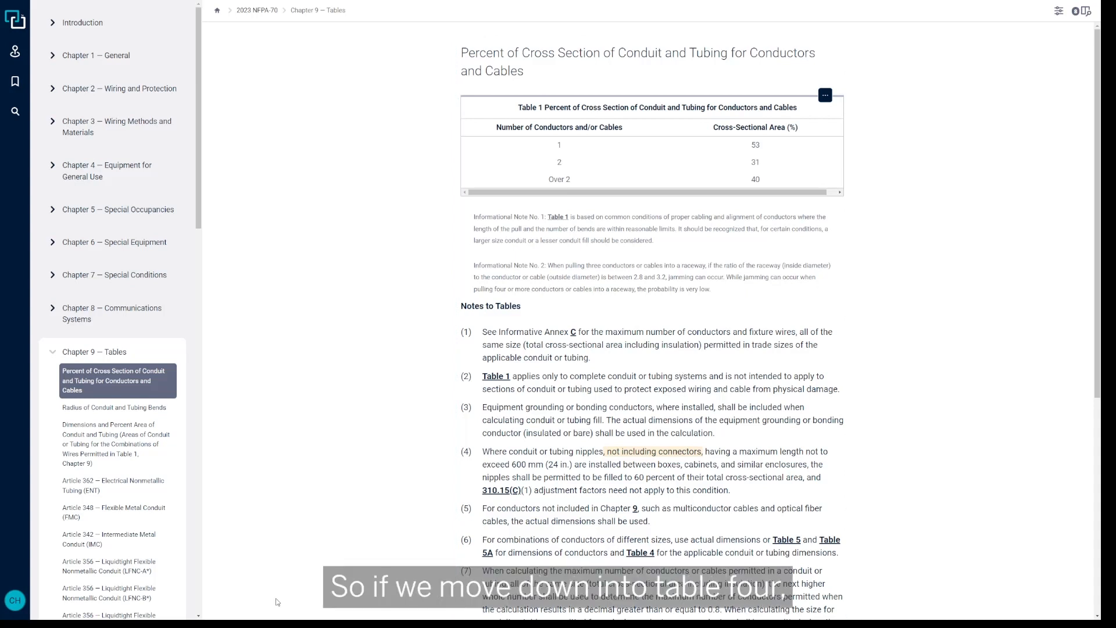
Display Chapter 9 Table 4, Dimensions and Percent Area of Conduit and Tubing, with its options menu shown
left_click(110, 444)
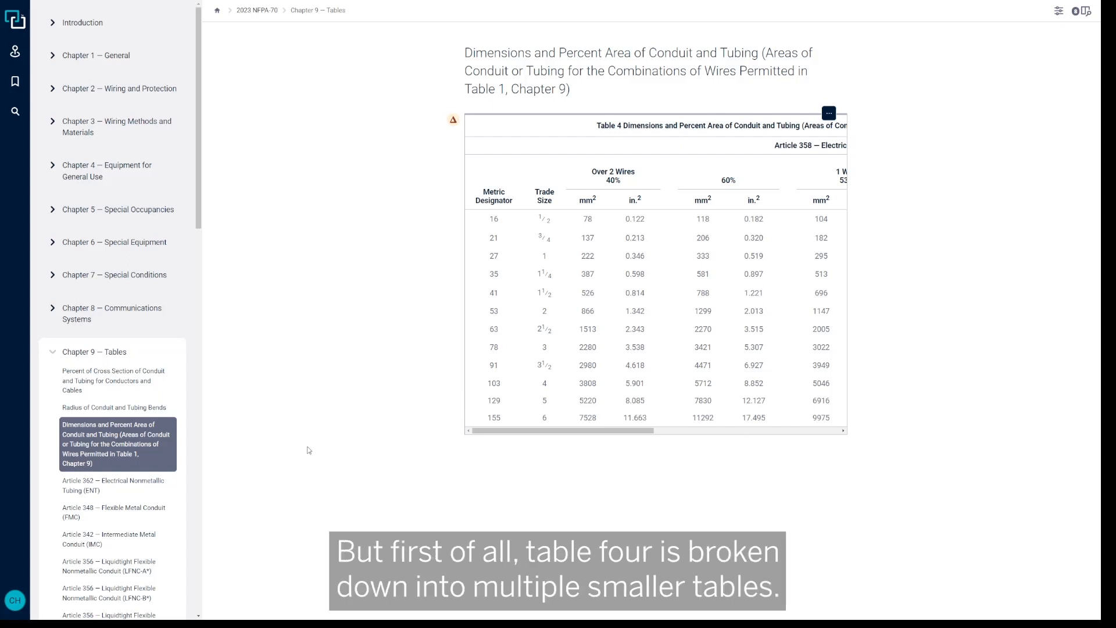
mouse_move(323, 449)
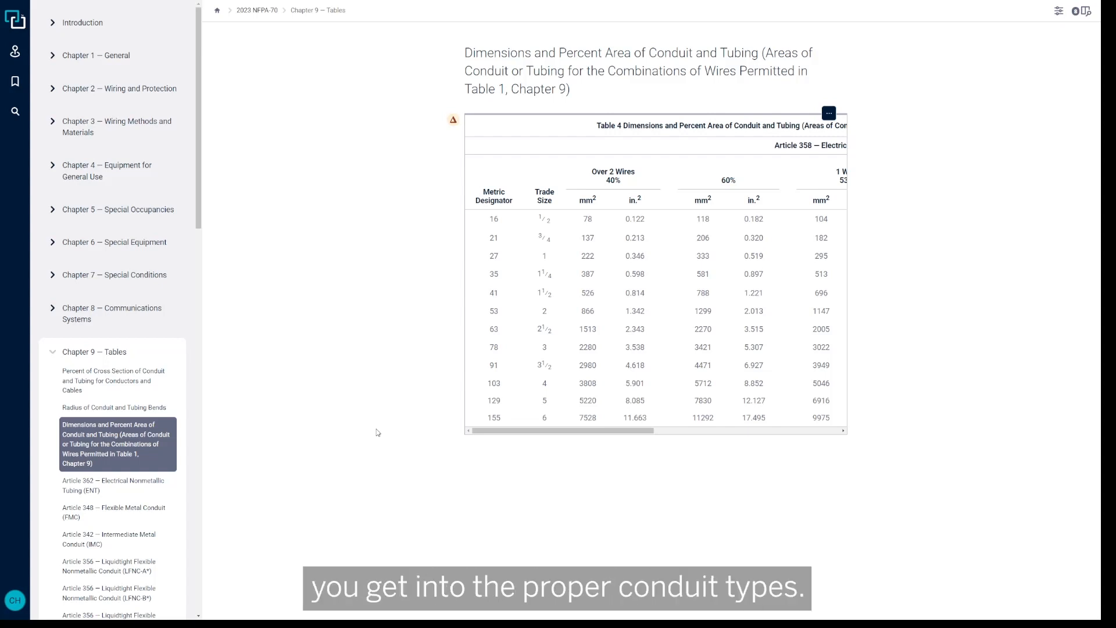
left_click(828, 113)
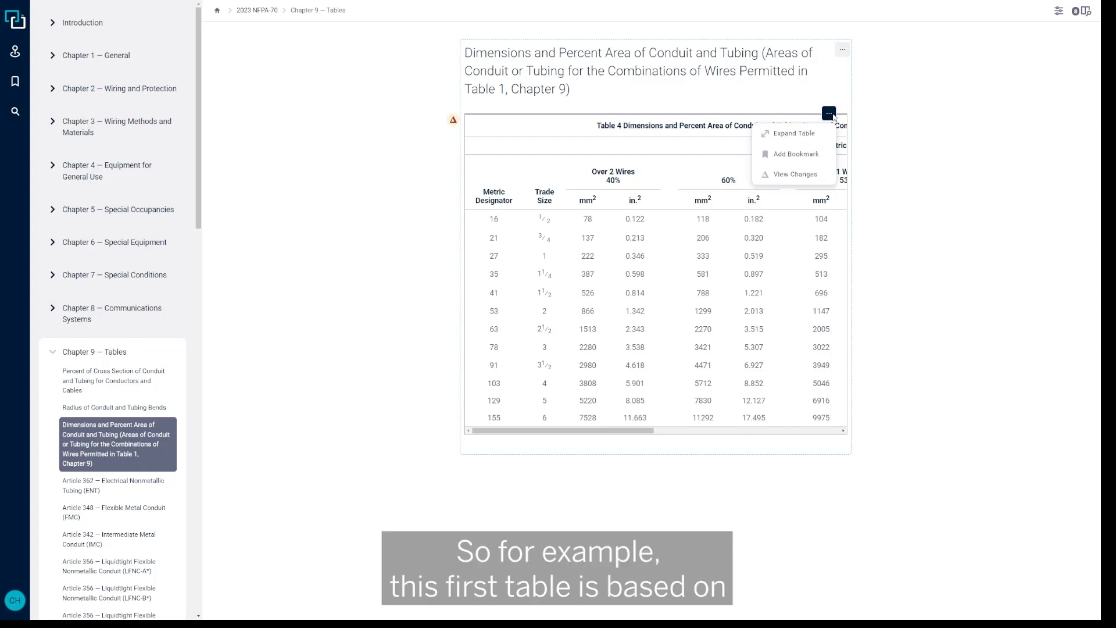
Enlarge Table 4's EMT section and highlight the 1 Wire 53% heading and the 0.533 total area for 3/4 size
left_click(792, 133)
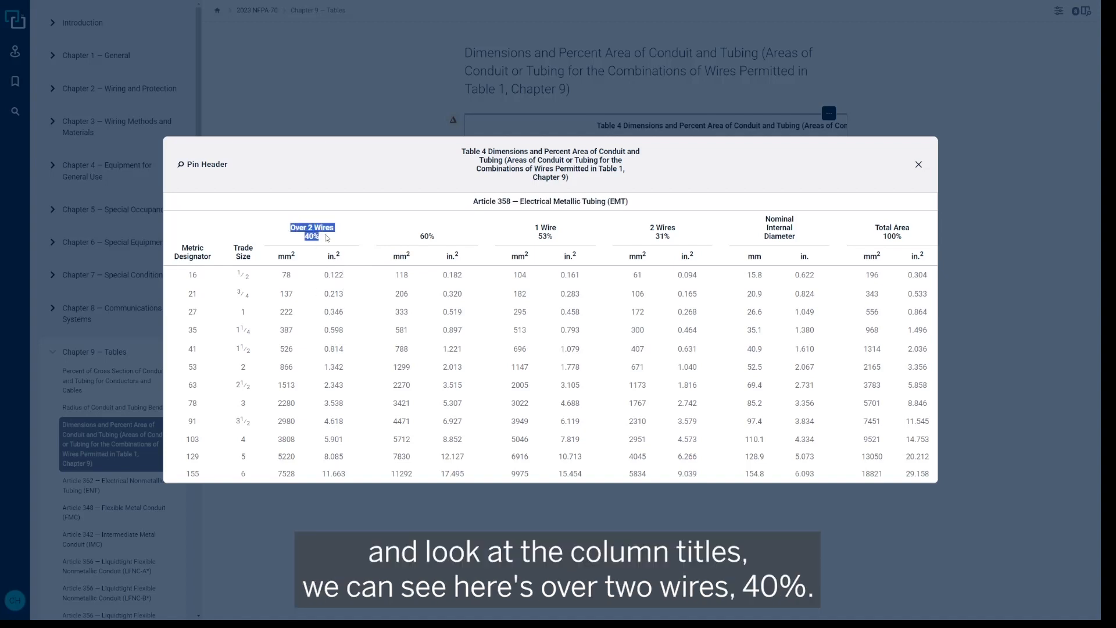
mouse_move(369, 257)
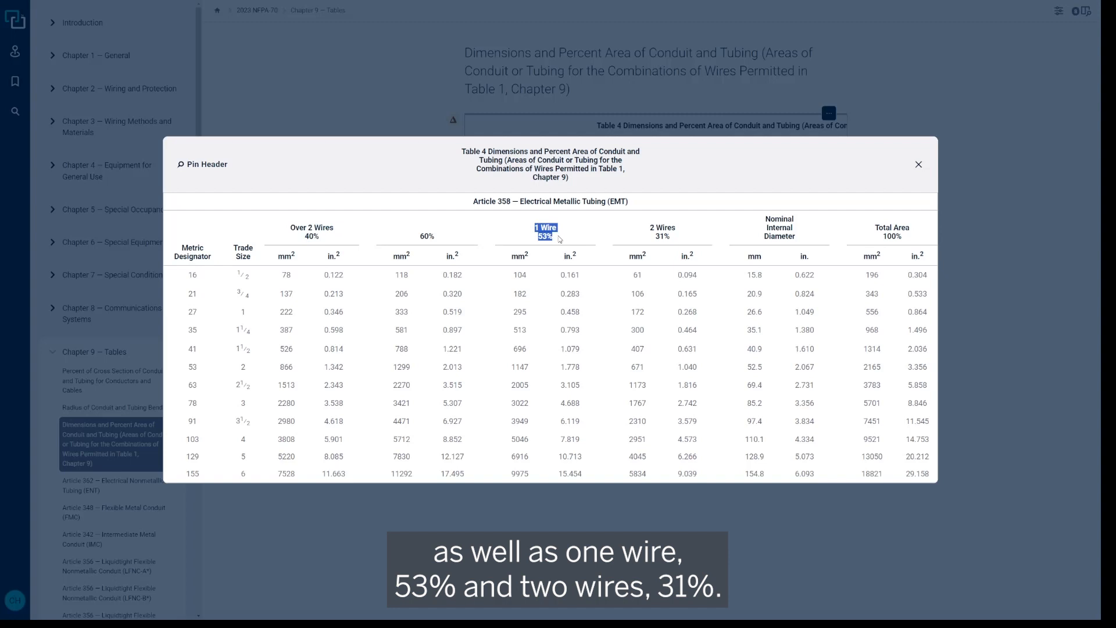
left_click(662, 231)
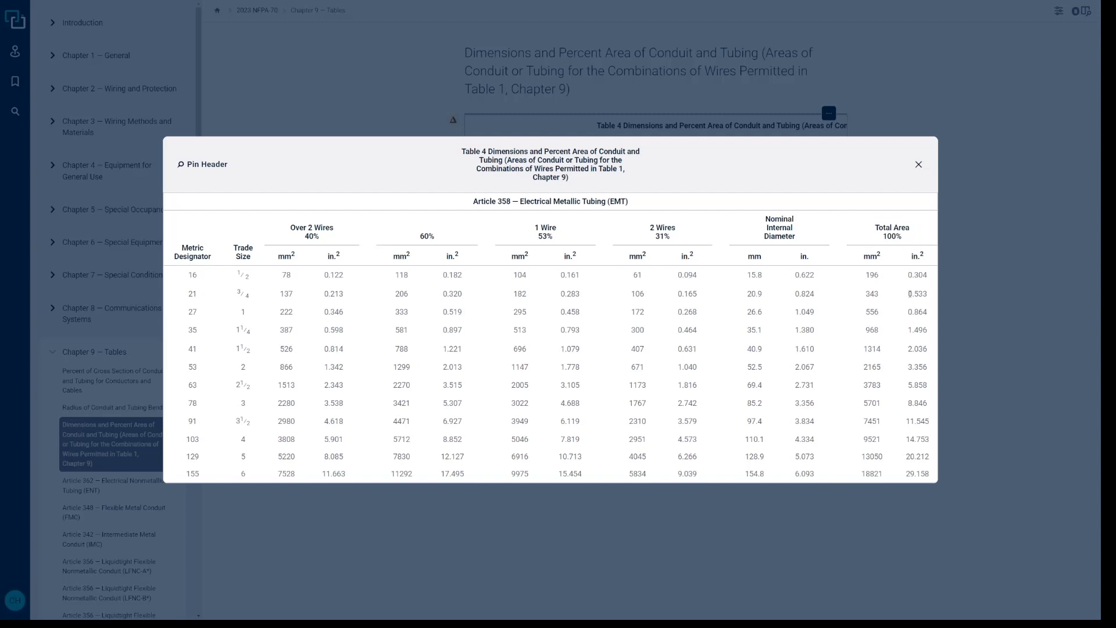
double_click(916, 293)
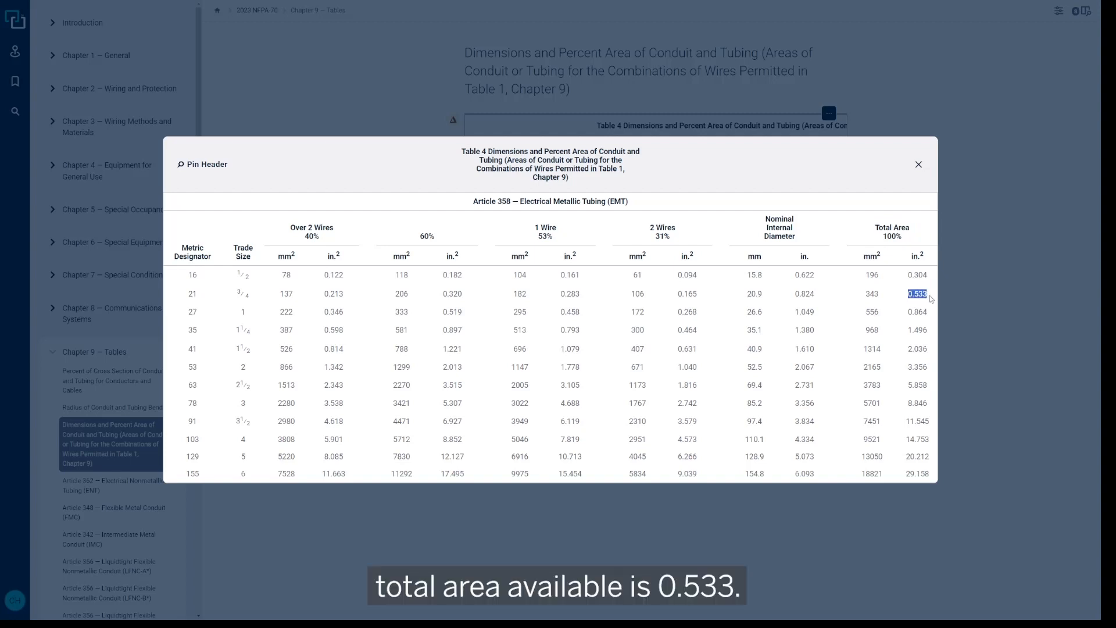
mouse_move(924, 298)
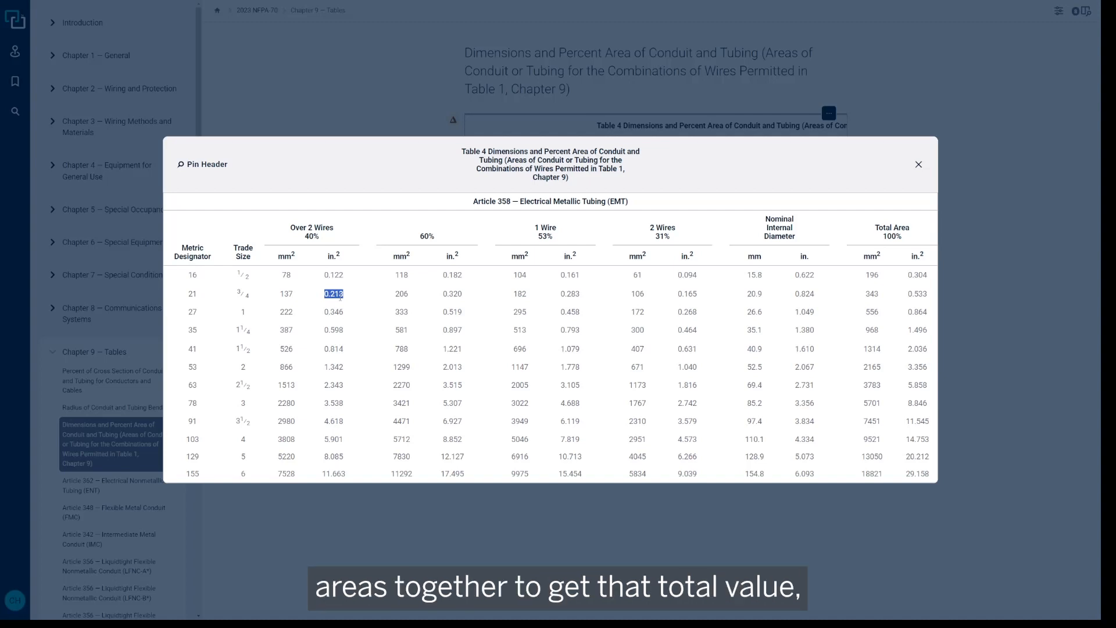
mouse_move(344, 302)
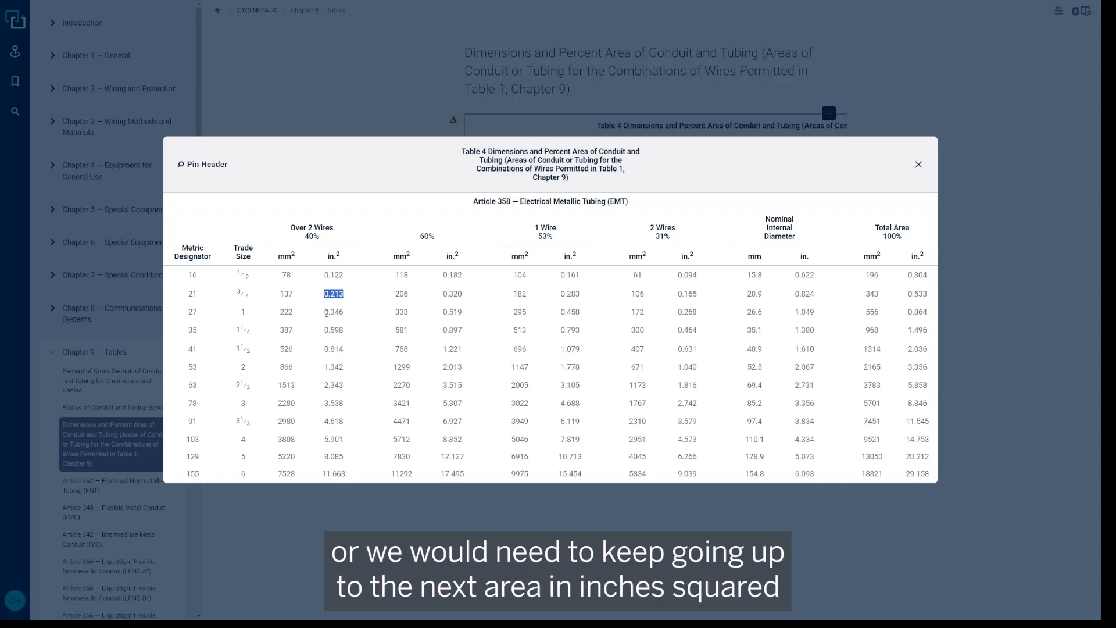
mouse_move(333, 326)
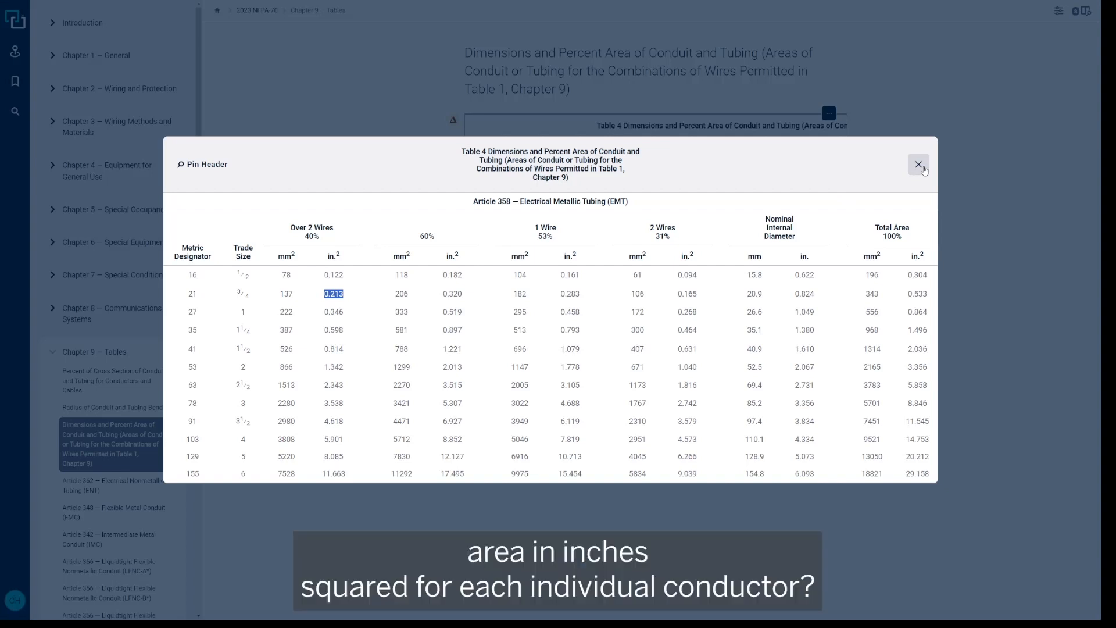
Close the enlarged Table 4 view and reach Table 5's options menu in Chapter 9
left_click(918, 165)
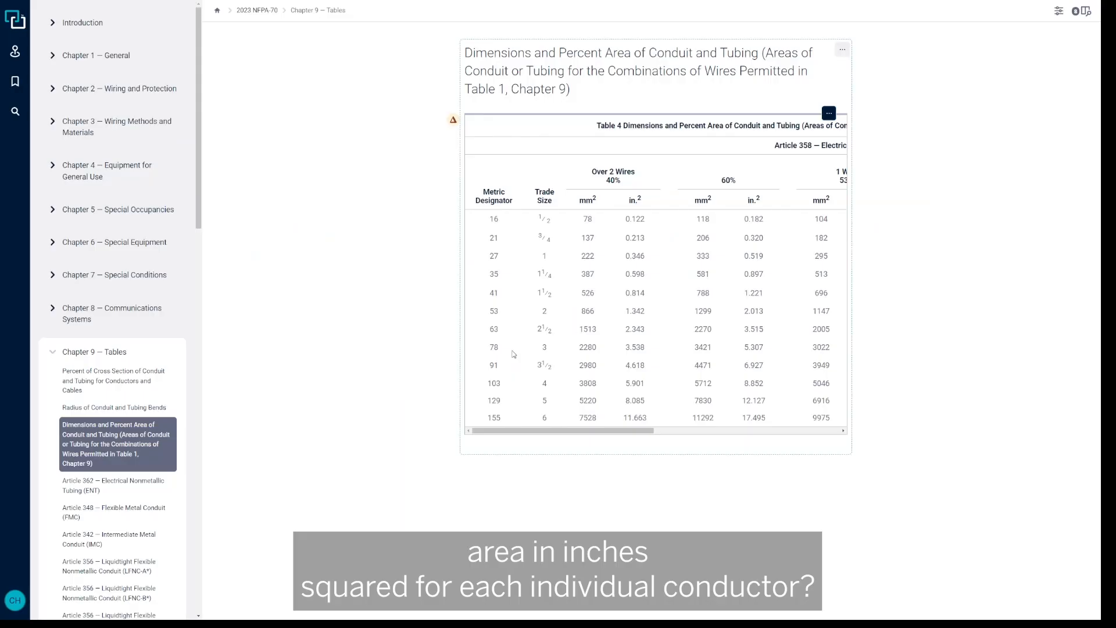
scroll("down", 3)
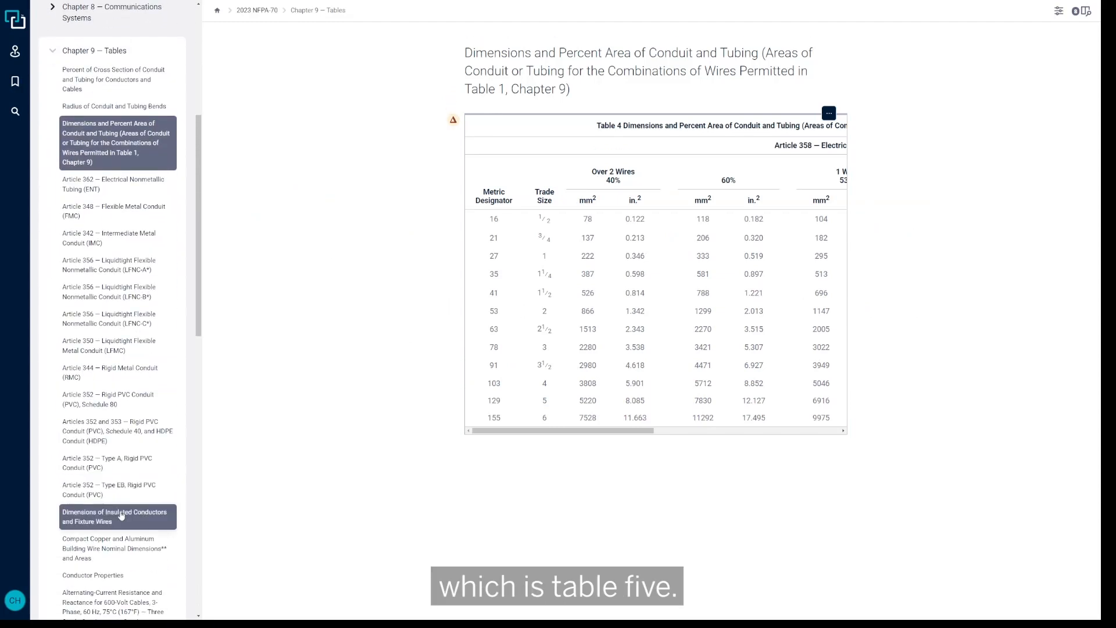
left_click(116, 516)
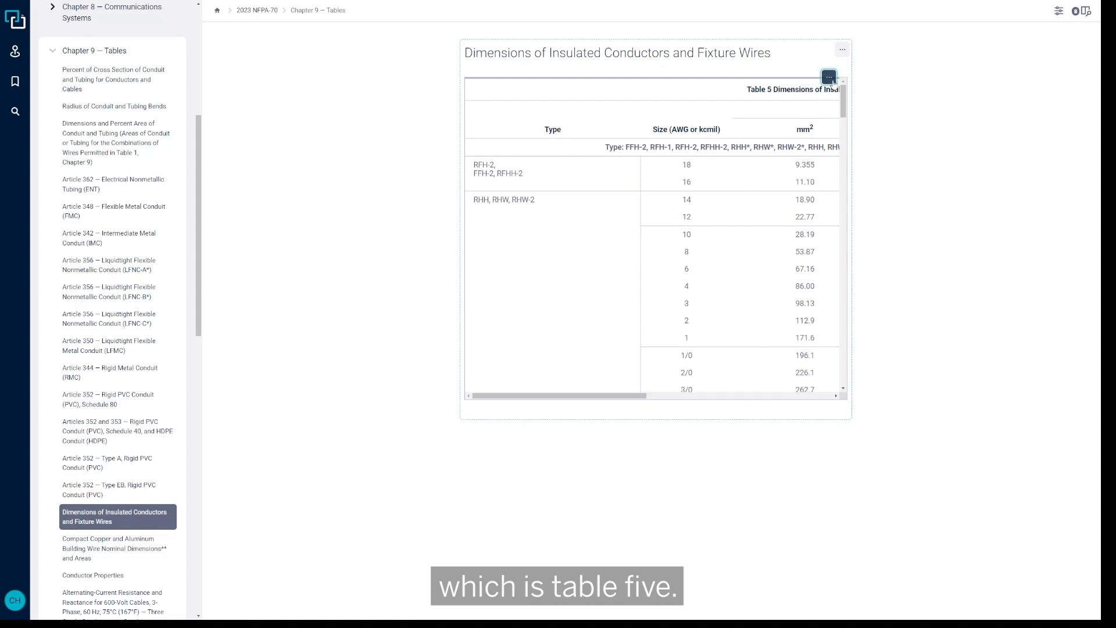
Expand Table 5 full width and highlight the Approximate Area and in.² headings
left_click(828, 77)
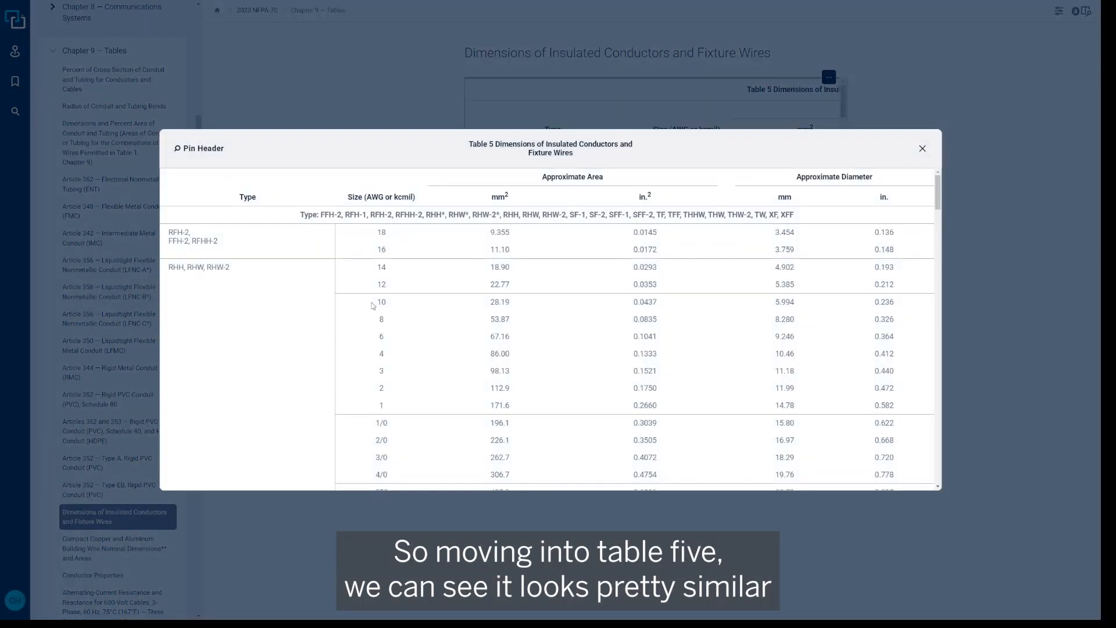
mouse_move(286, 333)
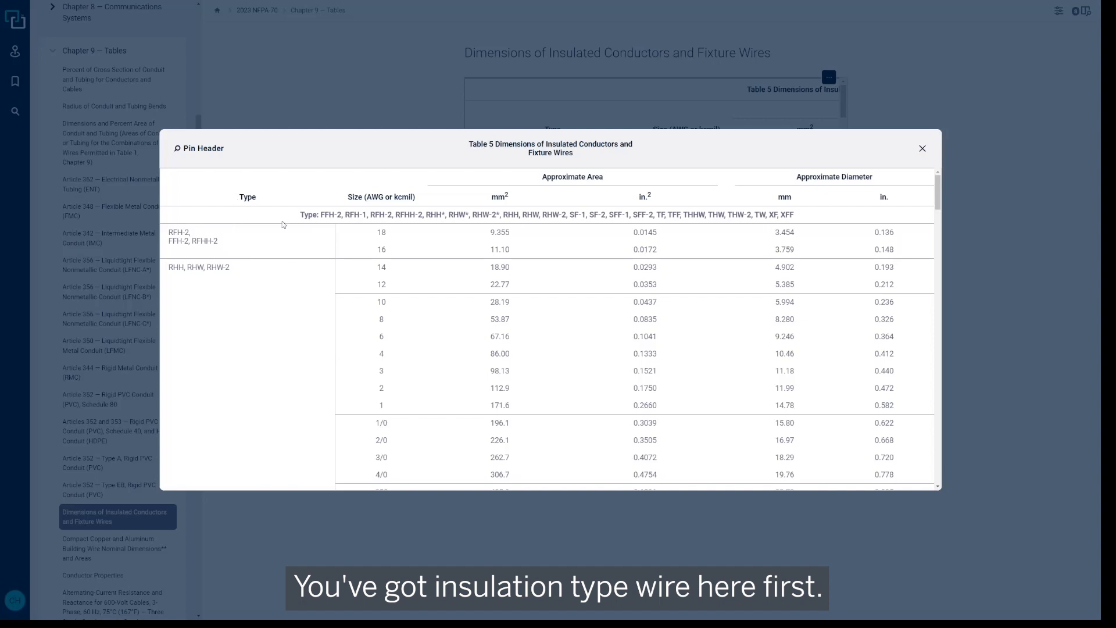
double_click(246, 196)
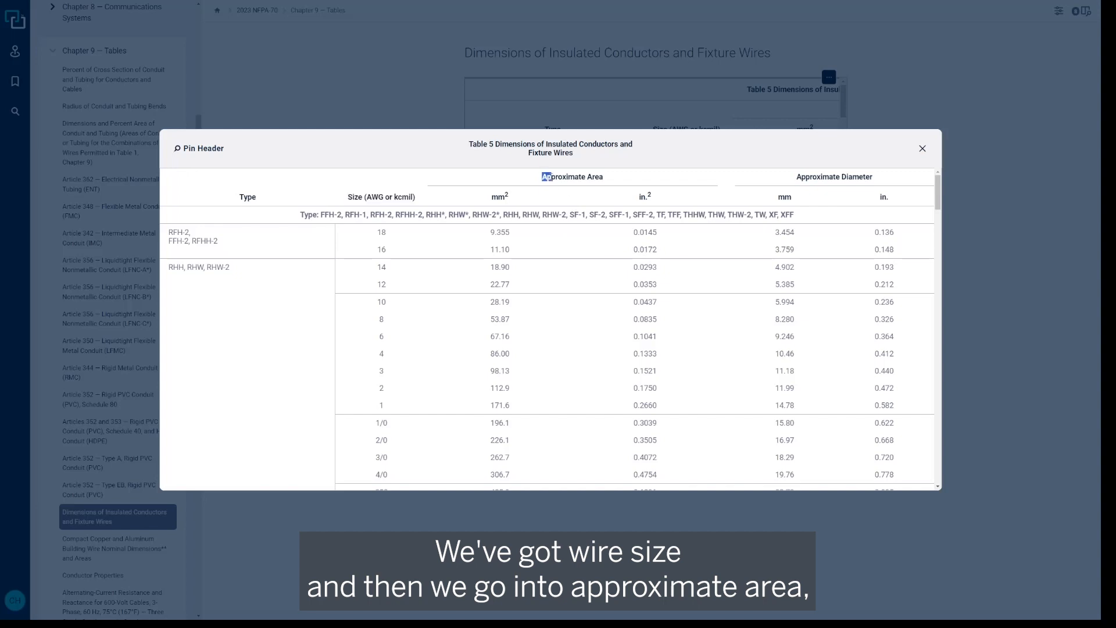
double_click(572, 177)
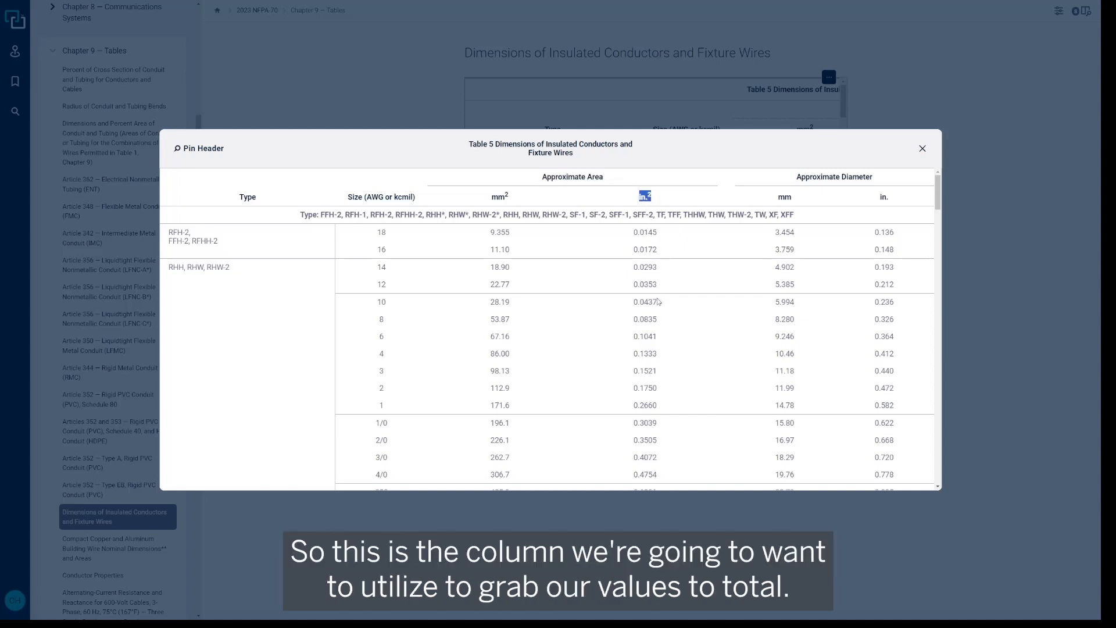
mouse_move(319, 286)
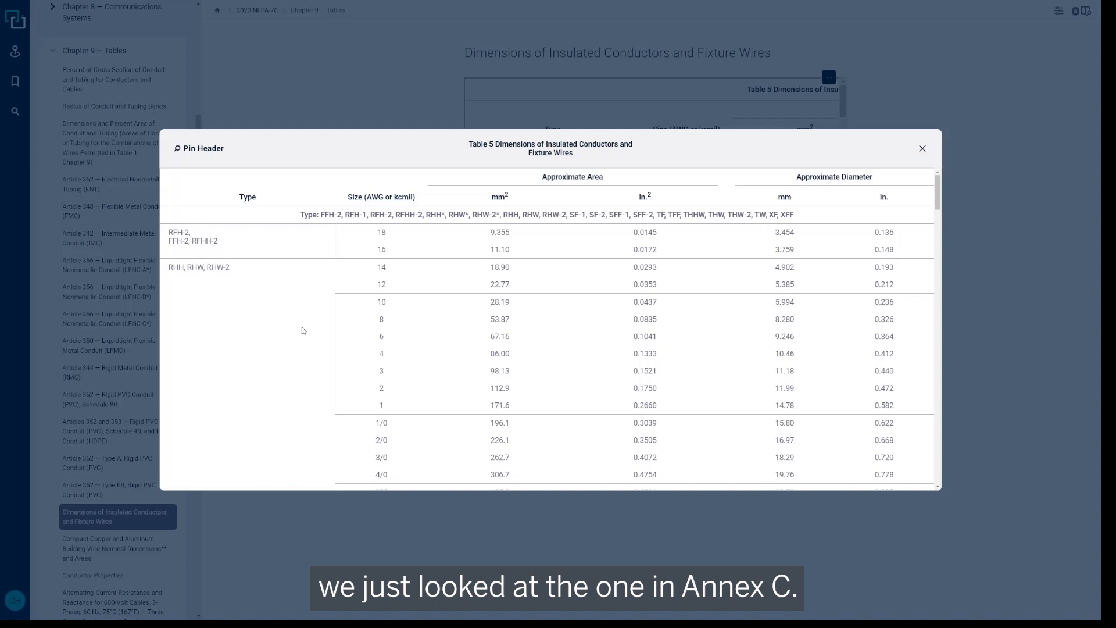
scroll("down", 3)
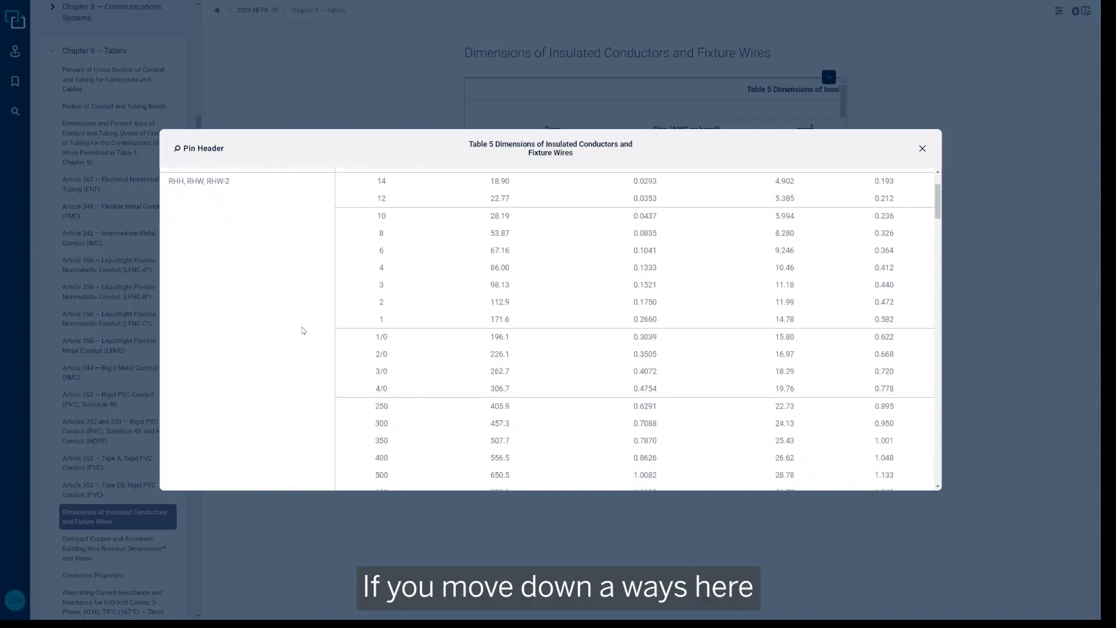
scroll("down", 3)
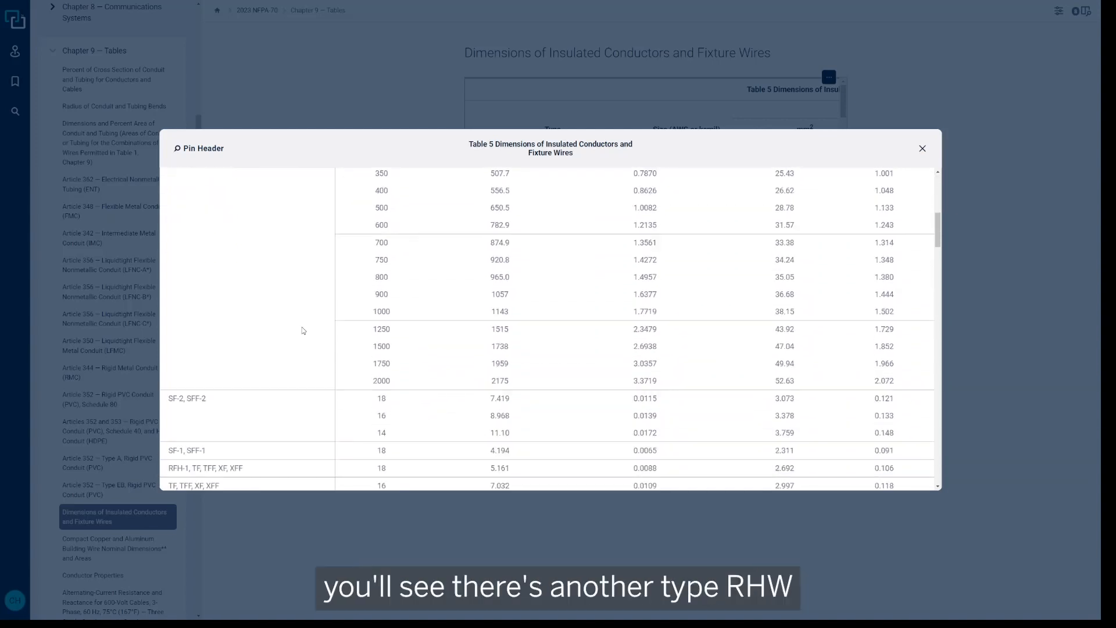
scroll("down", 3)
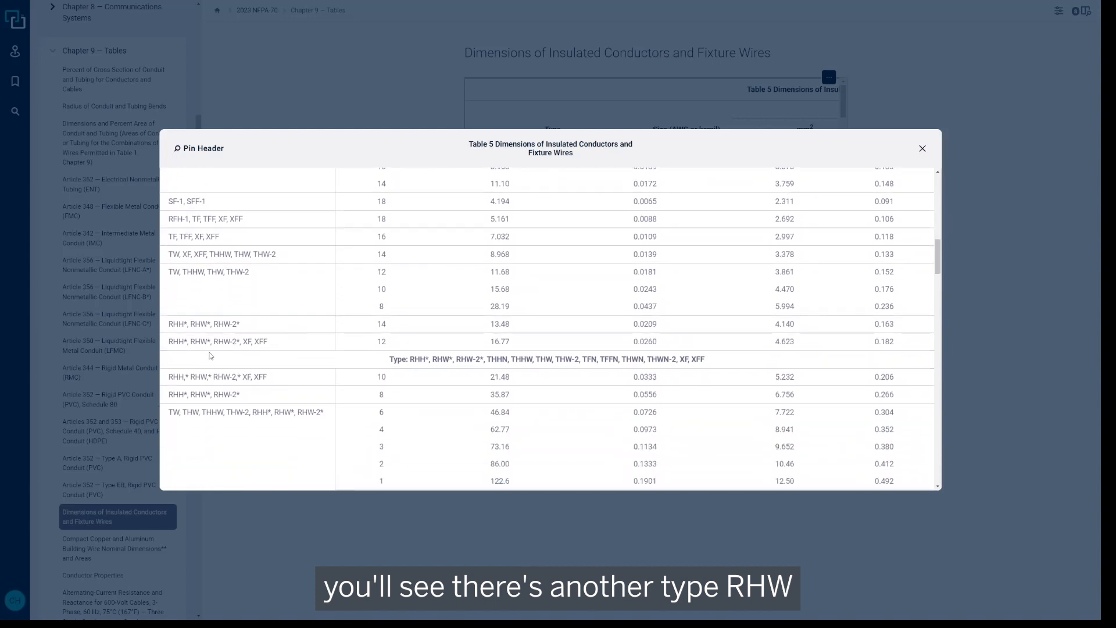
double_click(199, 342)
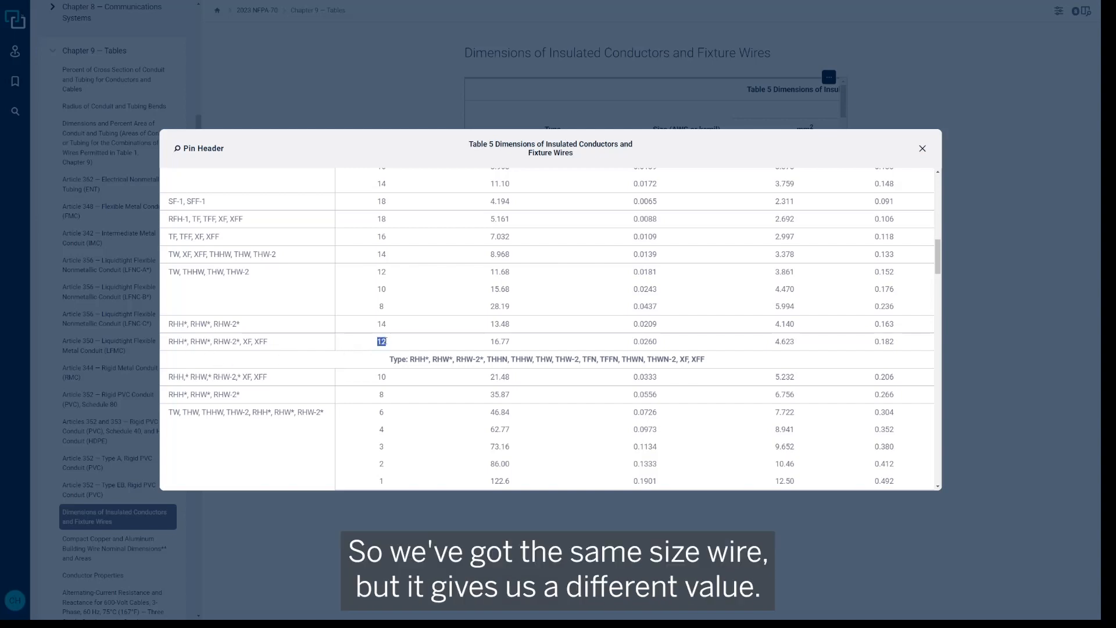
mouse_move(630, 344)
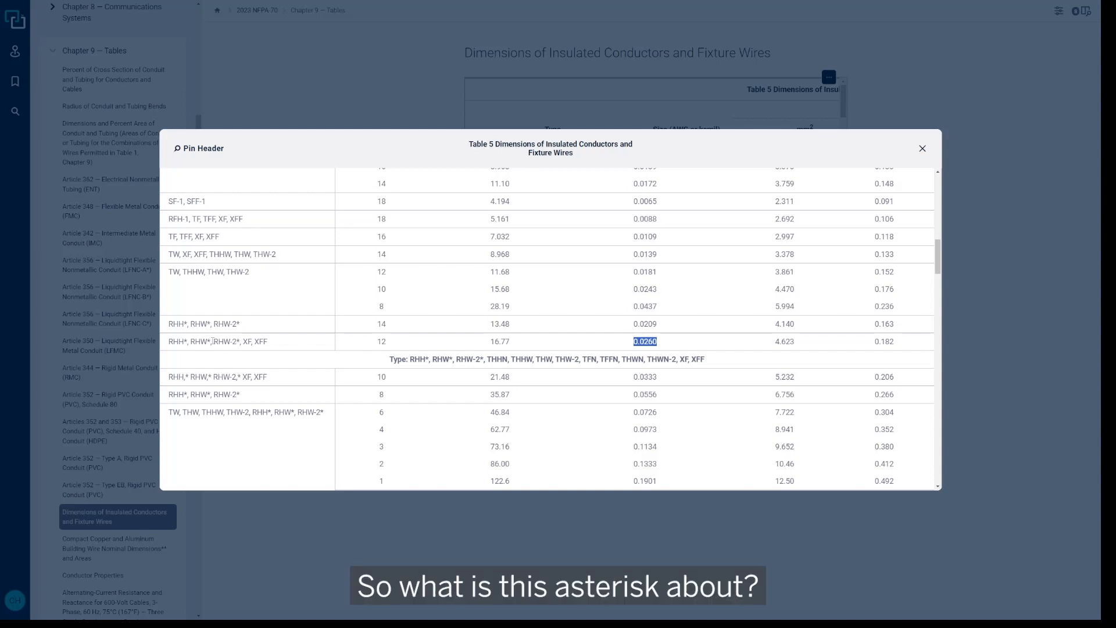
left_click(210, 342)
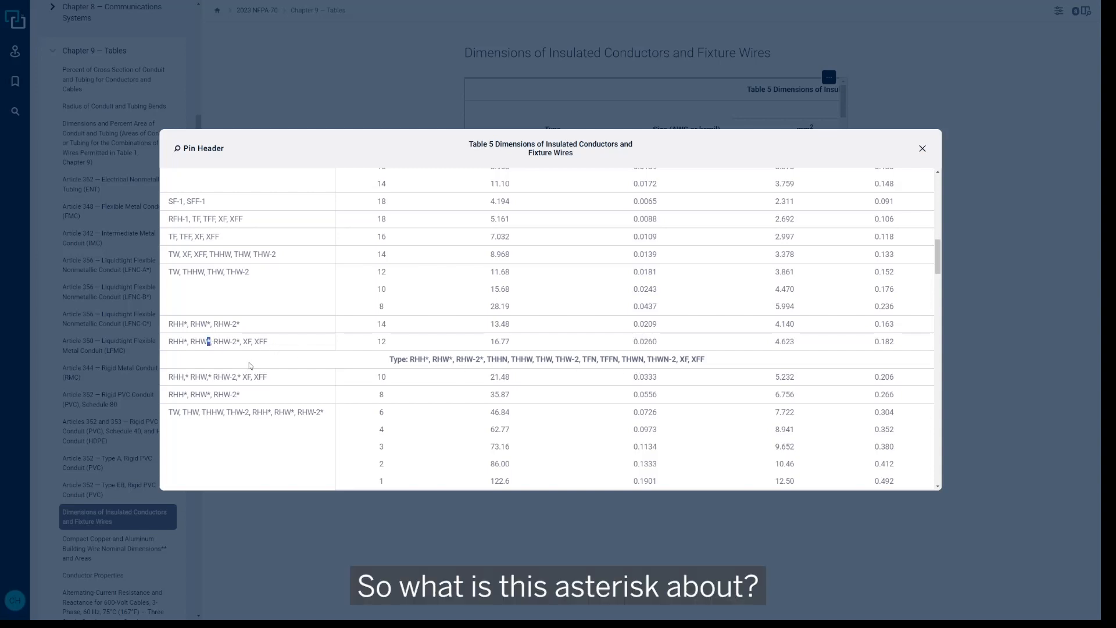
scroll("down", 3)
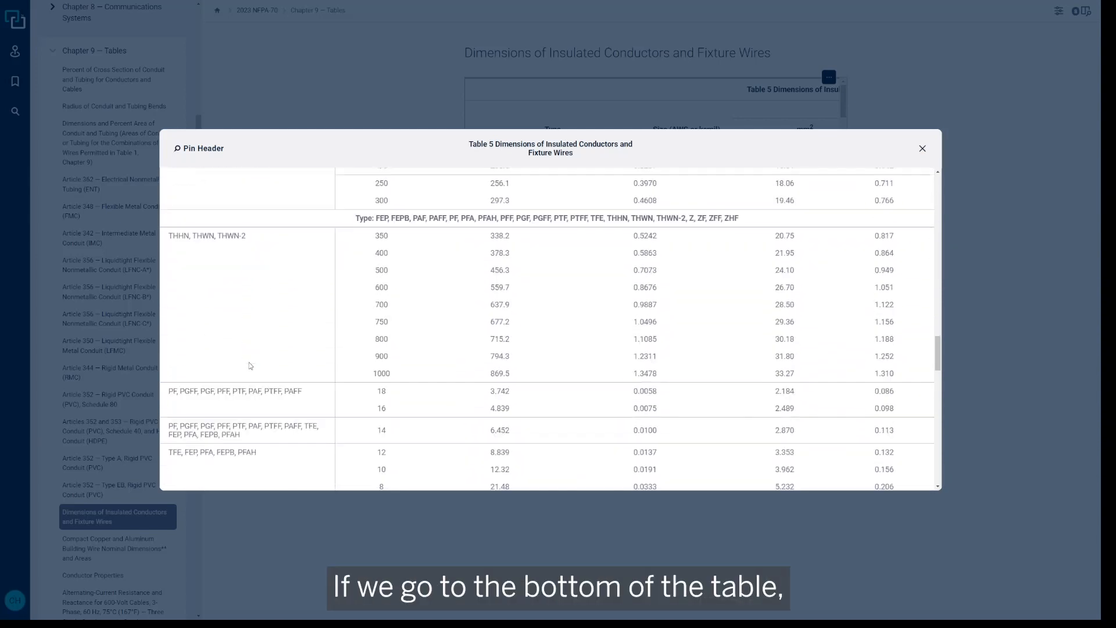
scroll("down", 3)
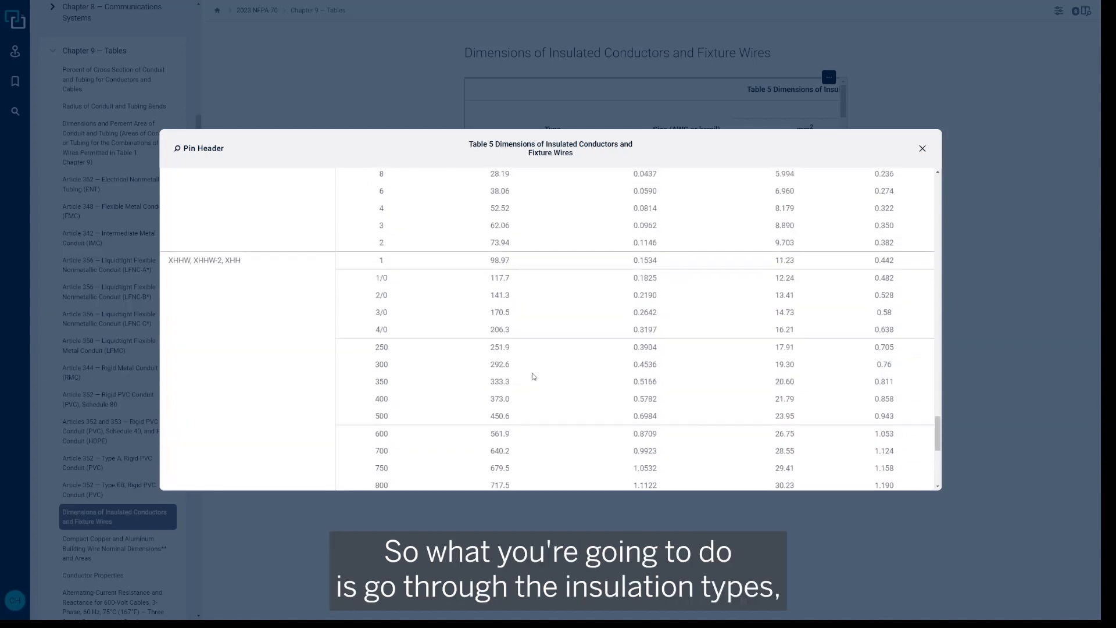
scroll("down", 3)
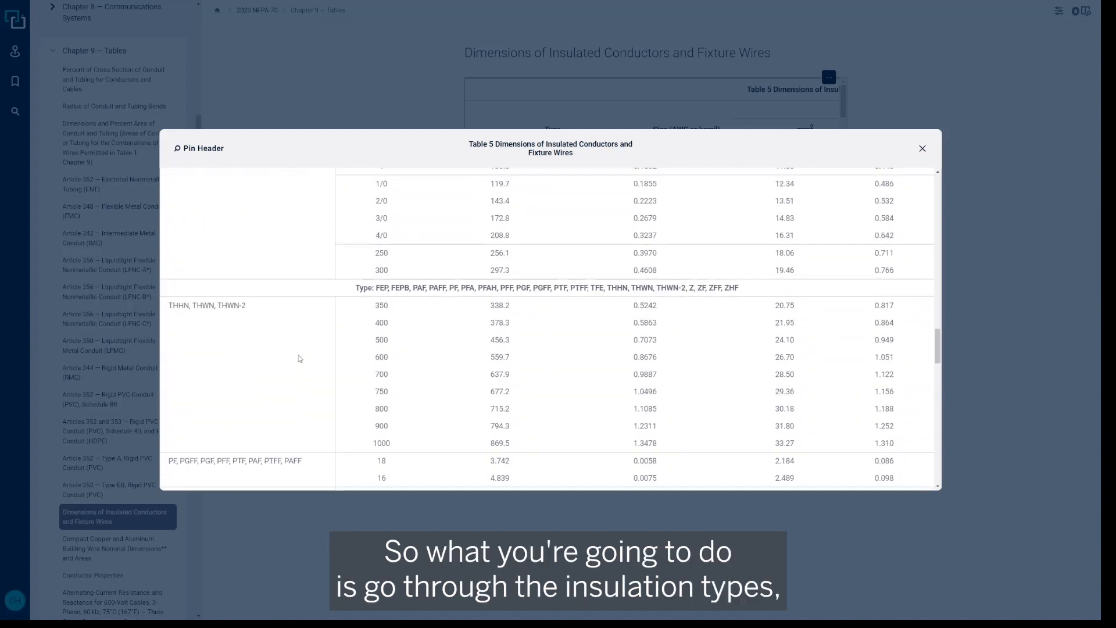
scroll("down", 3)
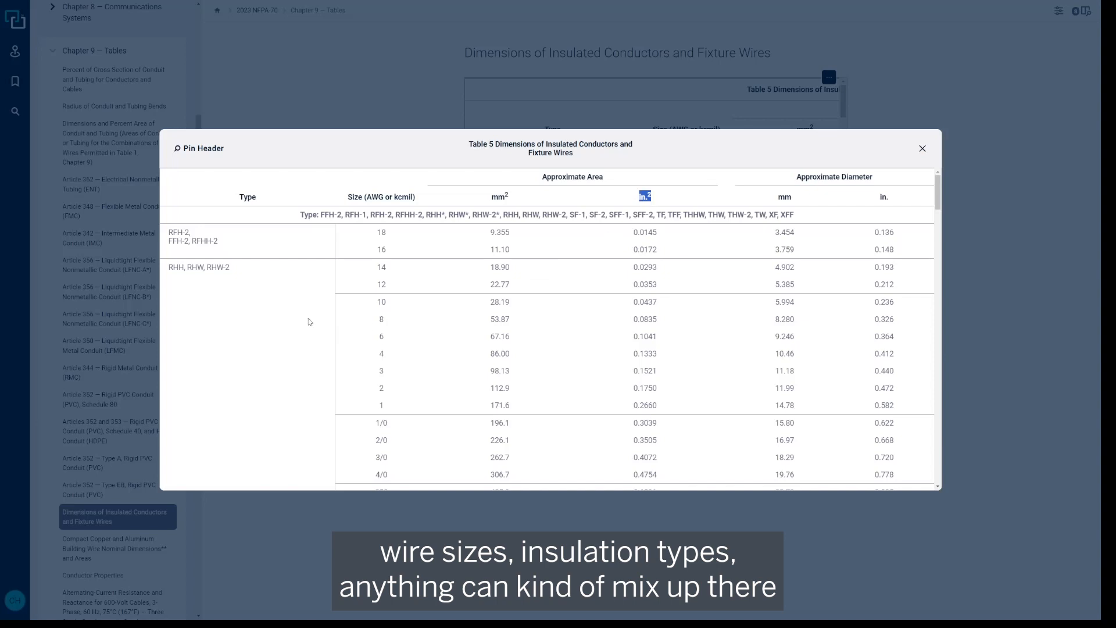
mouse_move(305, 377)
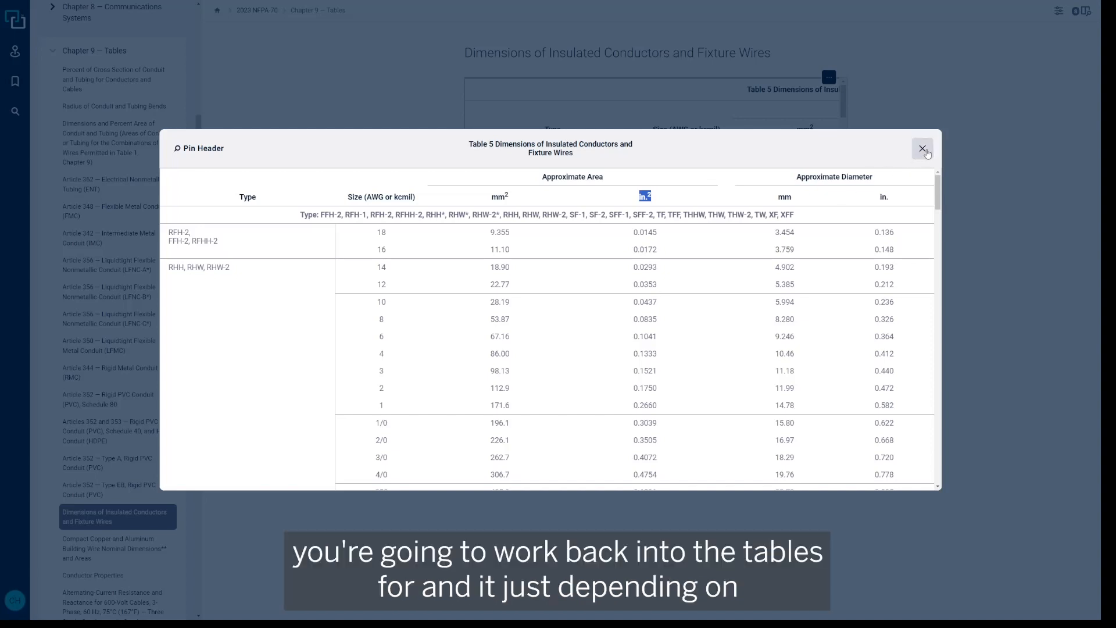
Switch to the Article 344 RMC table, expand it, and mark the 0.355 in² value for trade size 1
left_click(921, 148)
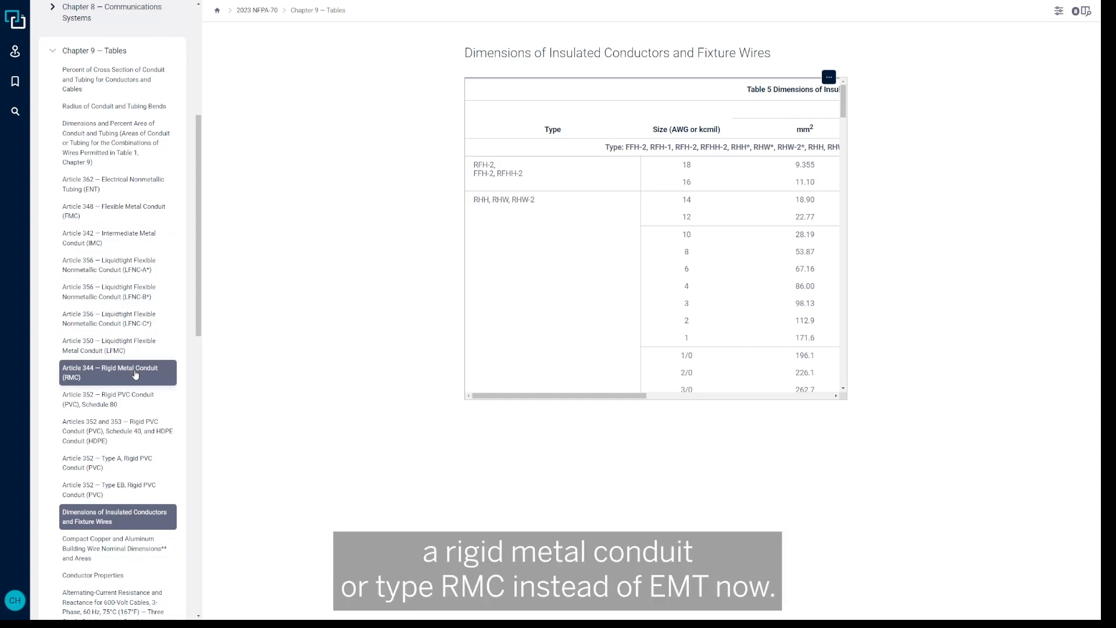
left_click(118, 372)
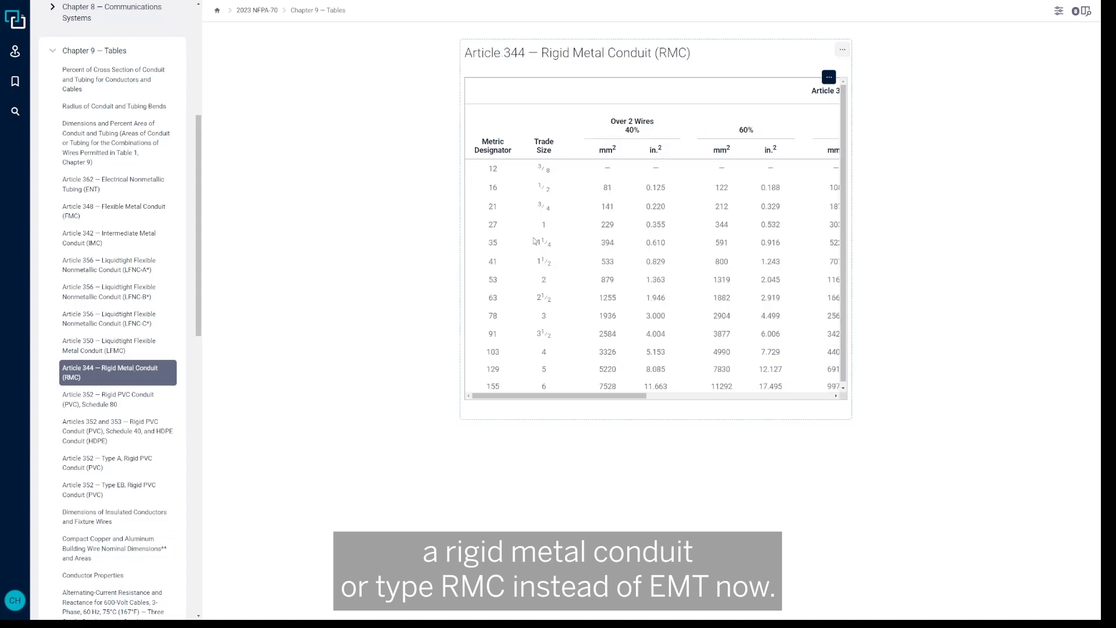
left_click(829, 76)
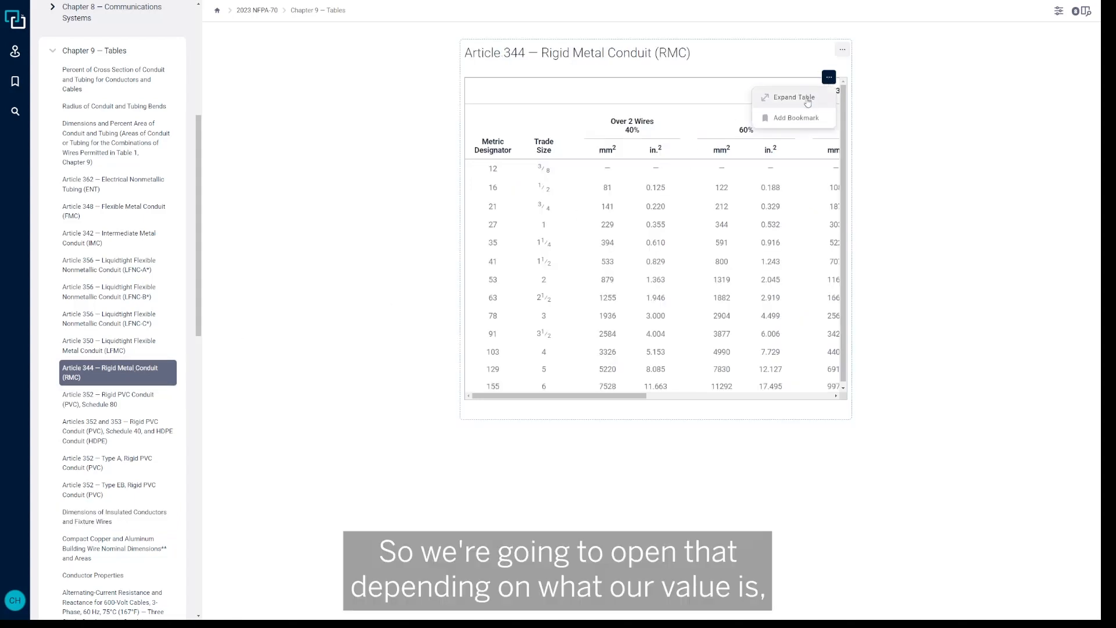
left_click(793, 98)
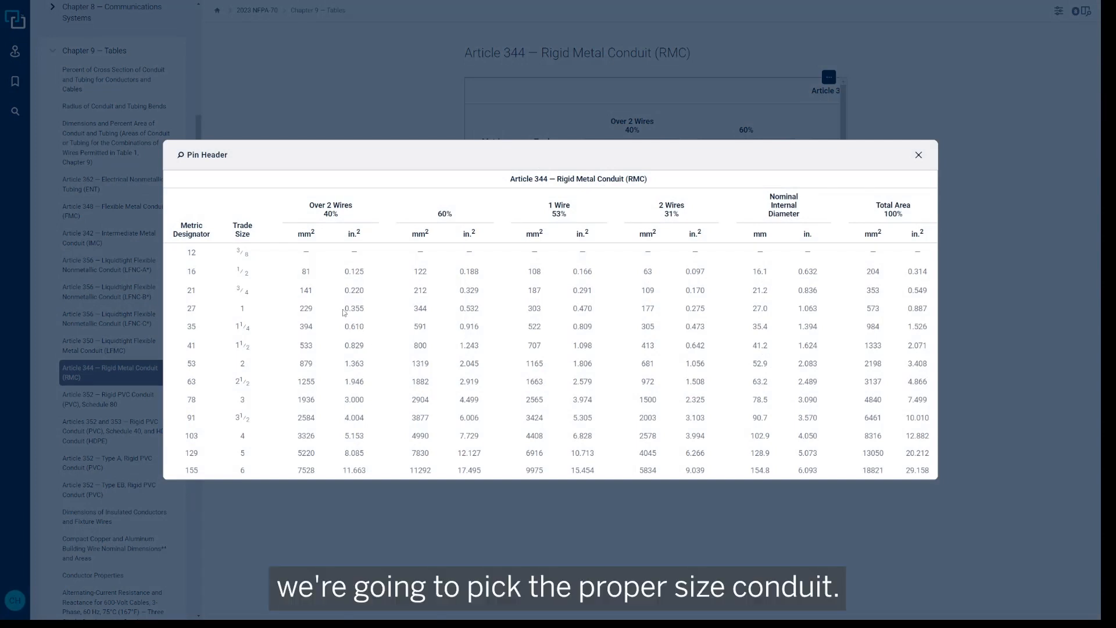
double_click(353, 308)
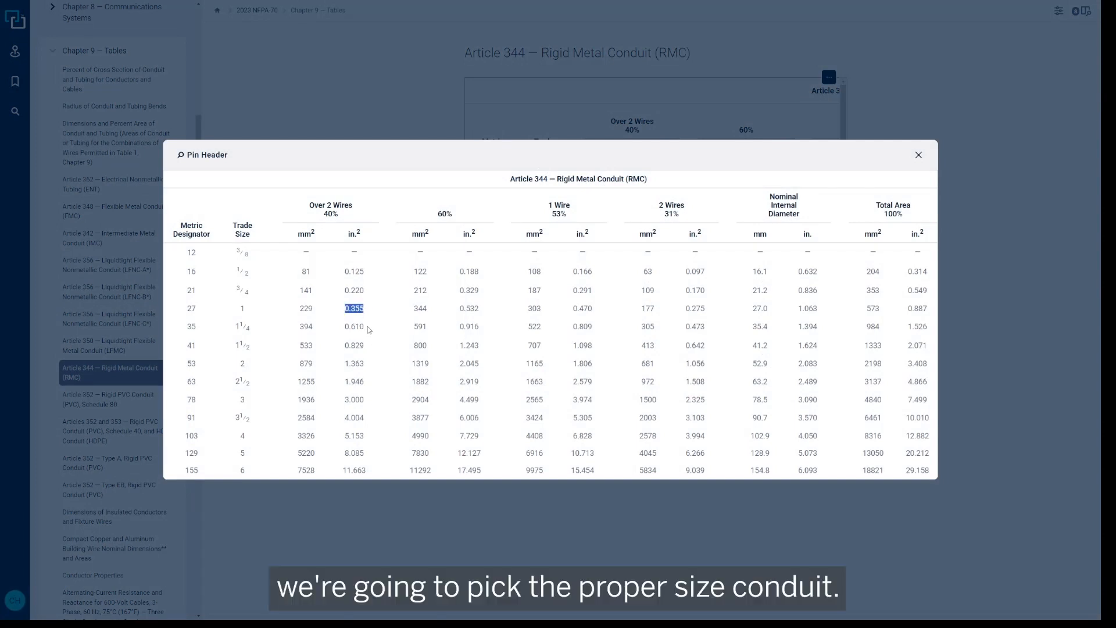